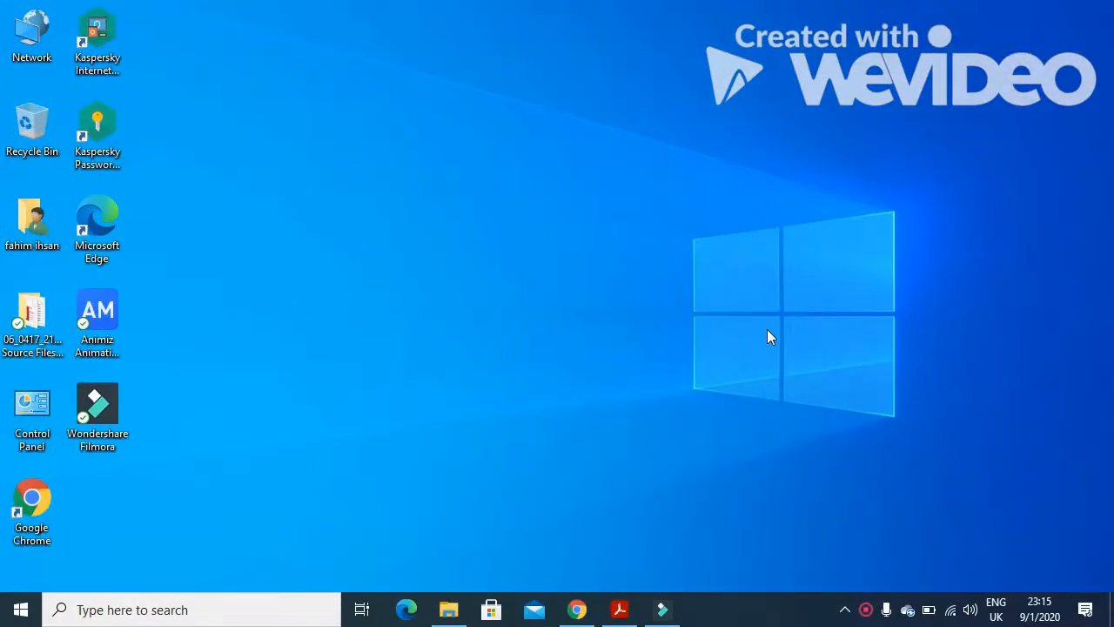
pyautogui.moveTo(762, 339)
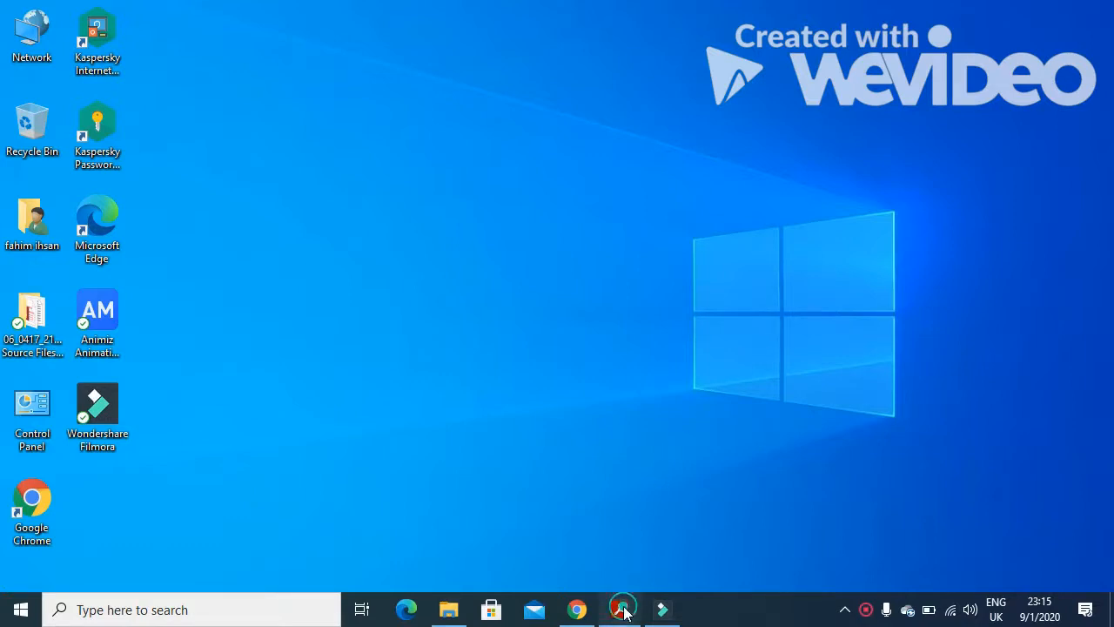
# Step: Read task 33 about building five slides from J218SAPRES.rtf in the exam paper
pyautogui.click(619, 609)
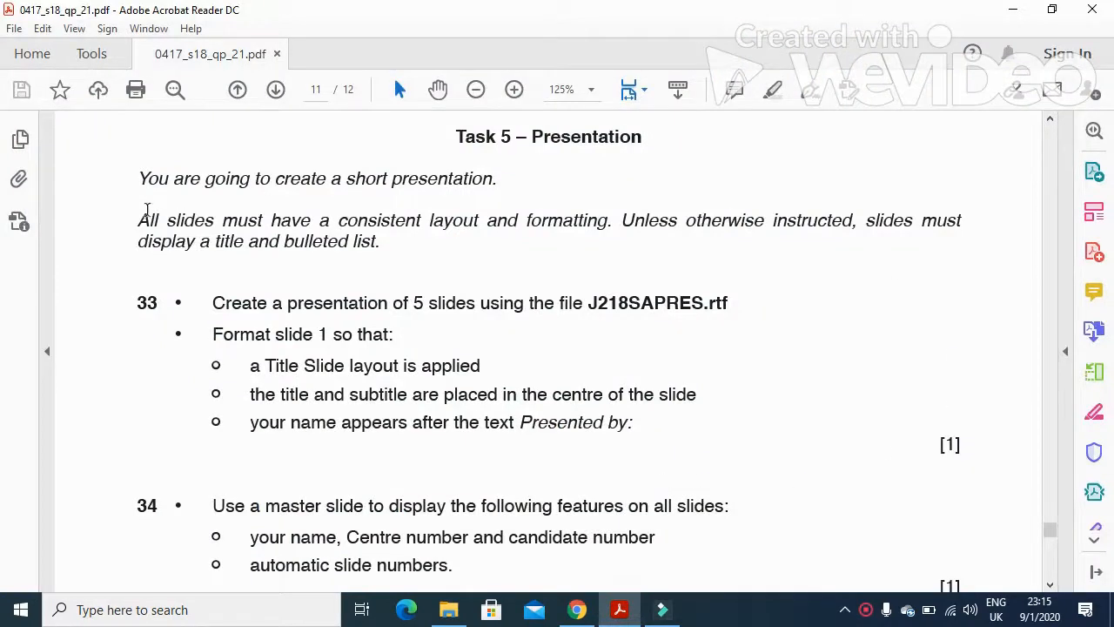
pyautogui.moveTo(137, 178); pyautogui.dragTo(253, 179)
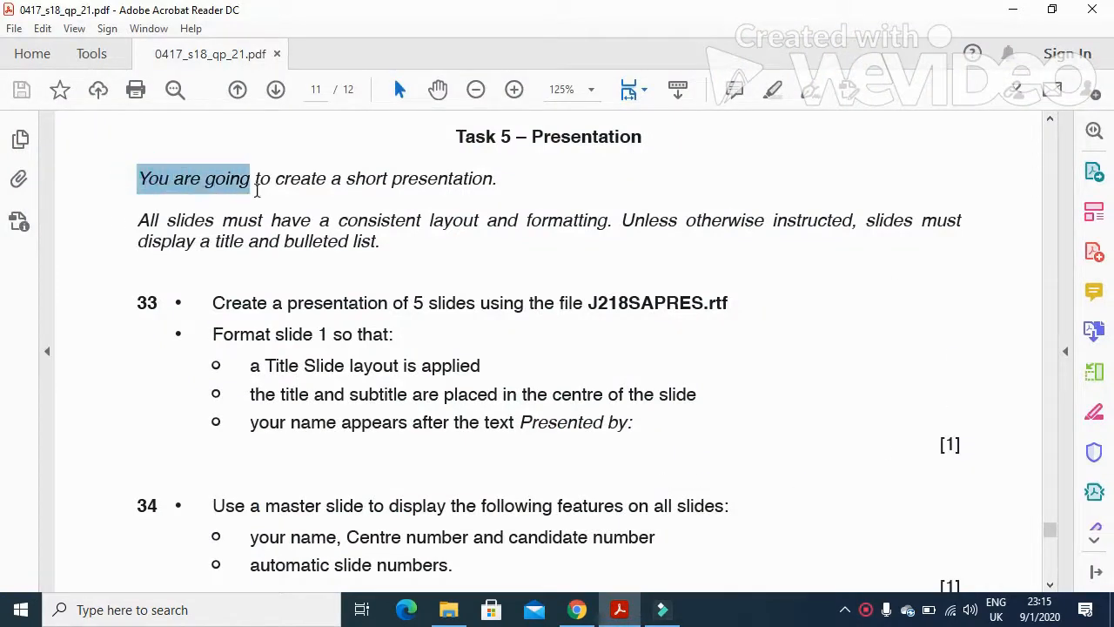
pyautogui.click(135, 224)
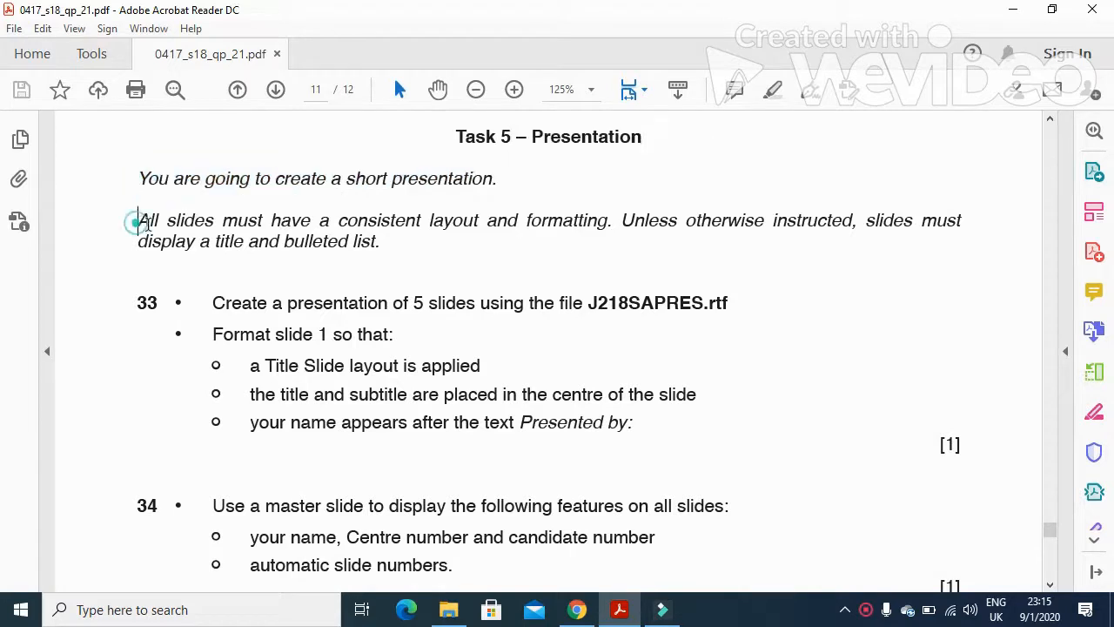
pyautogui.moveTo(137, 220); pyautogui.dragTo(609, 220)
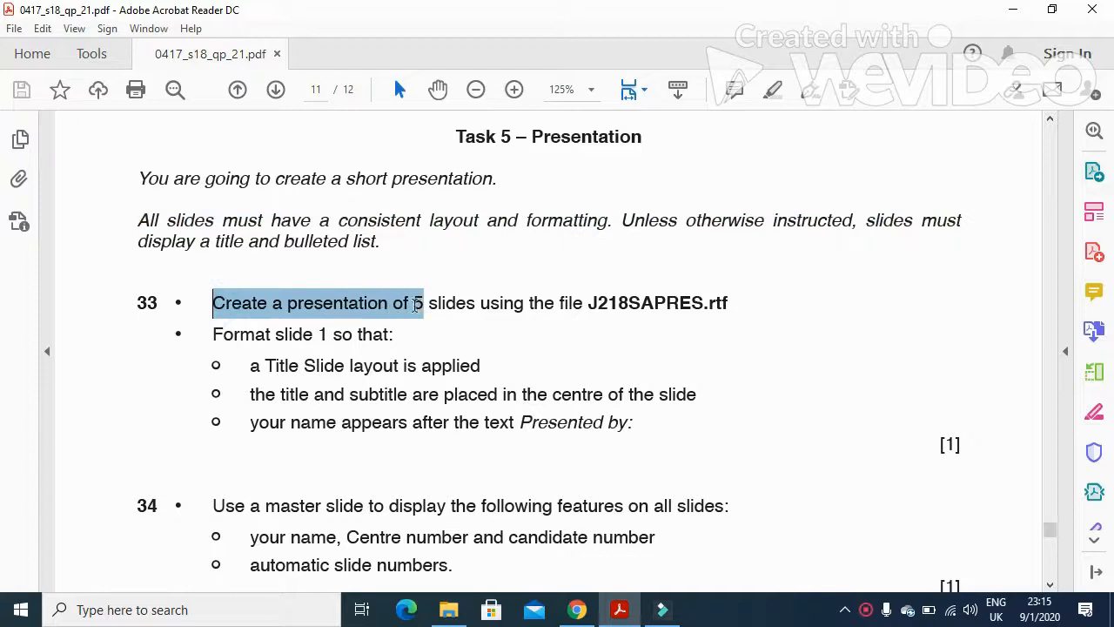
pyautogui.moveTo(421, 303); pyautogui.dragTo(581, 303)
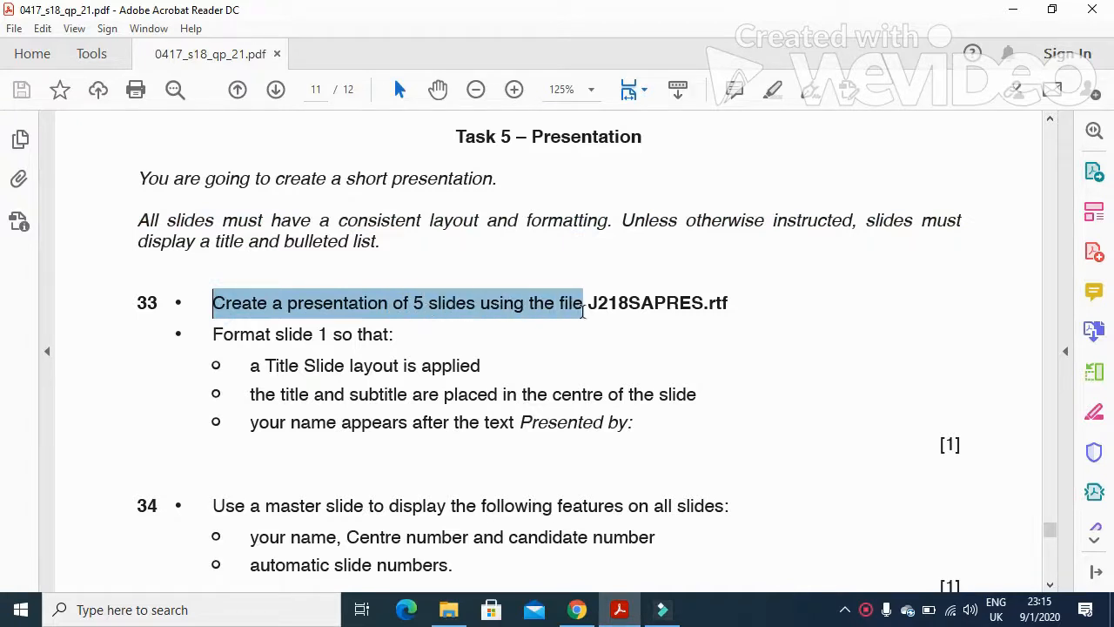
pyautogui.moveTo(582, 303); pyautogui.dragTo(702, 303)
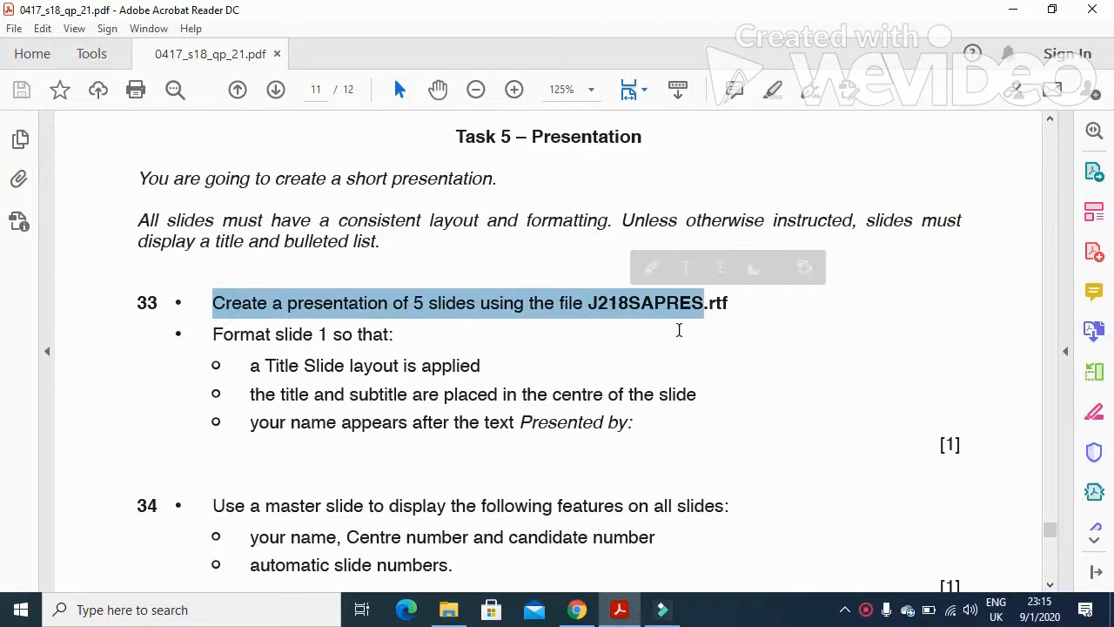
pyautogui.click(252, 609)
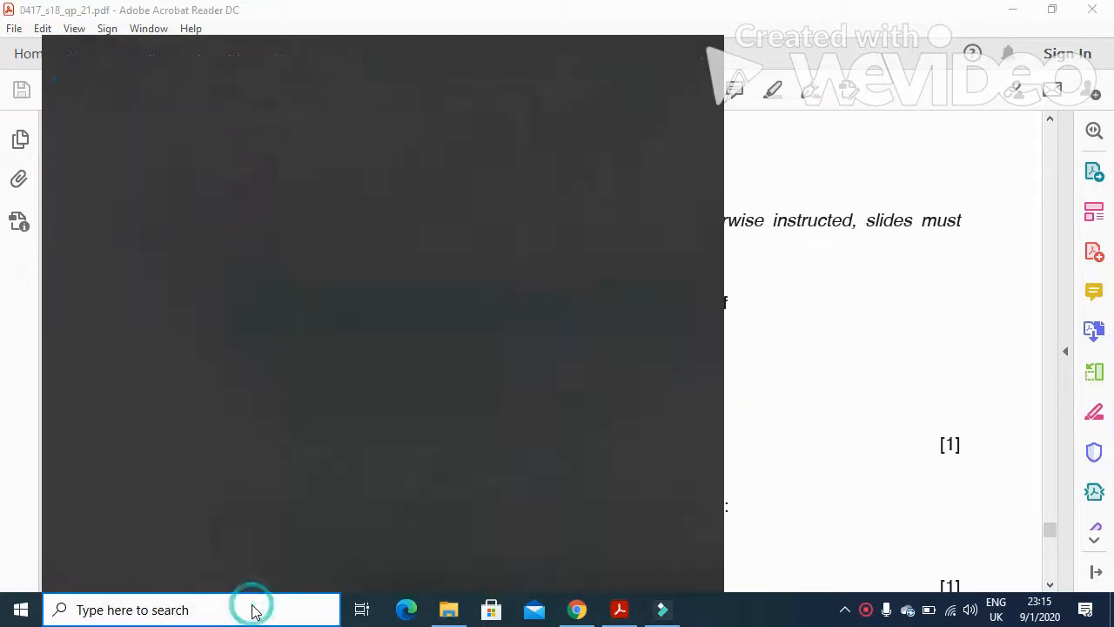
# Step: Launch PowerPoint 2016 from a 'power' search and start a blank presentation
pyautogui.write('power')
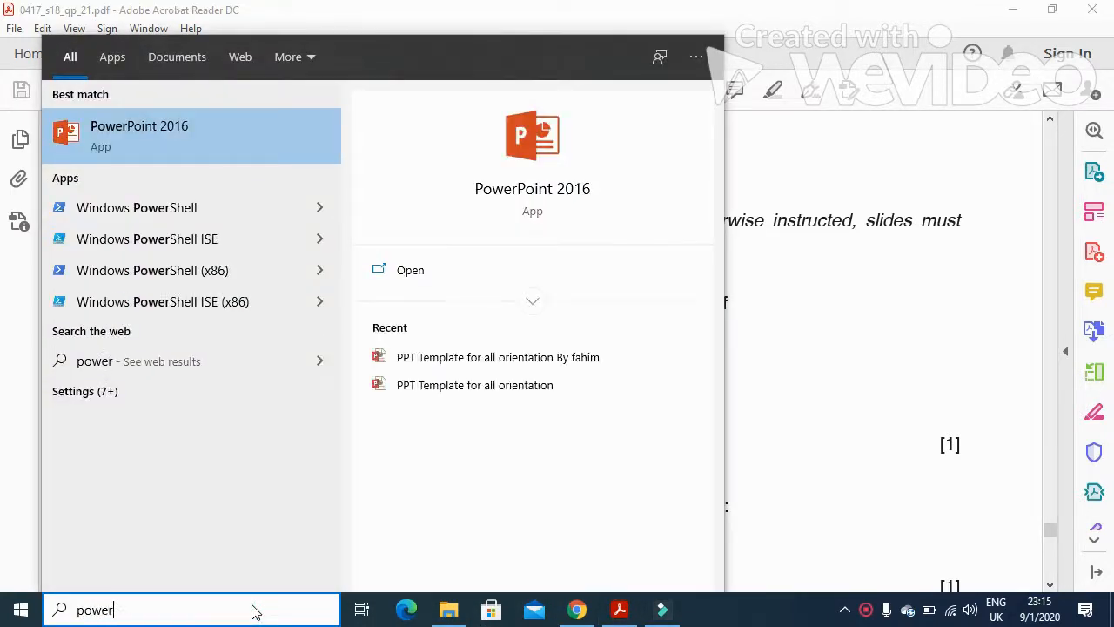
pyautogui.click(139, 135)
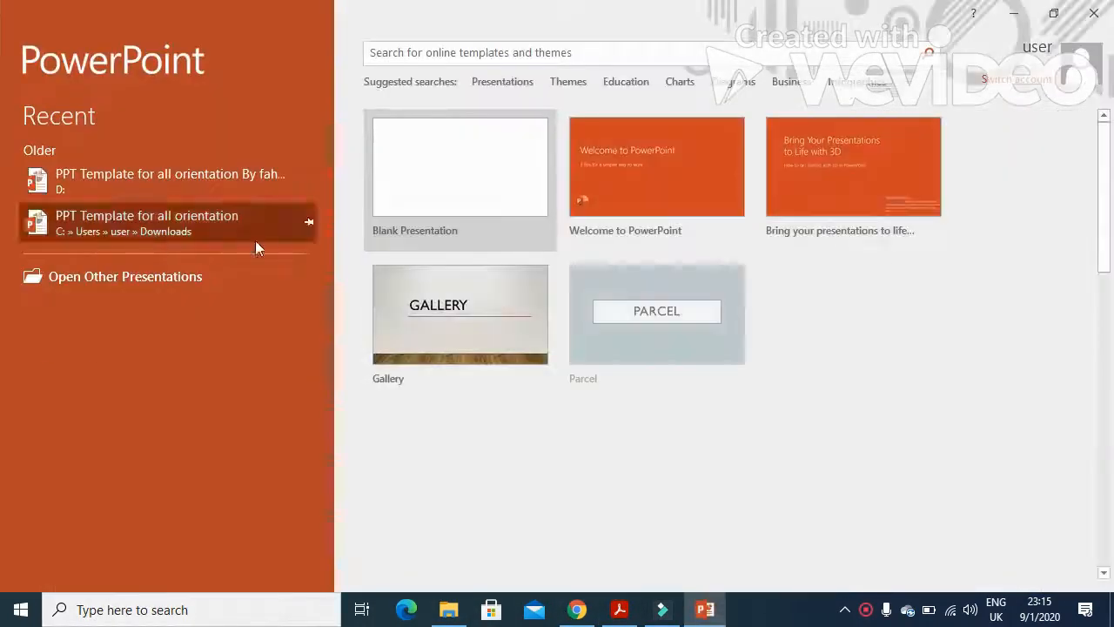
pyautogui.click(459, 166)
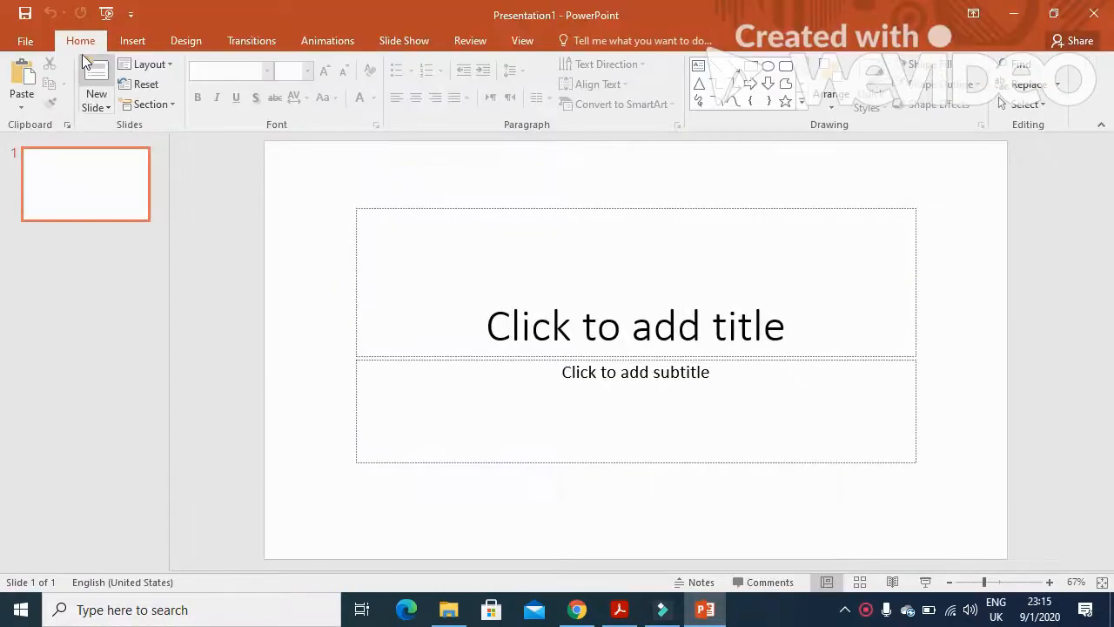
# Step: Open J218SAPRES from the Desktop source files folder with All Files shown
pyautogui.click(31, 40)
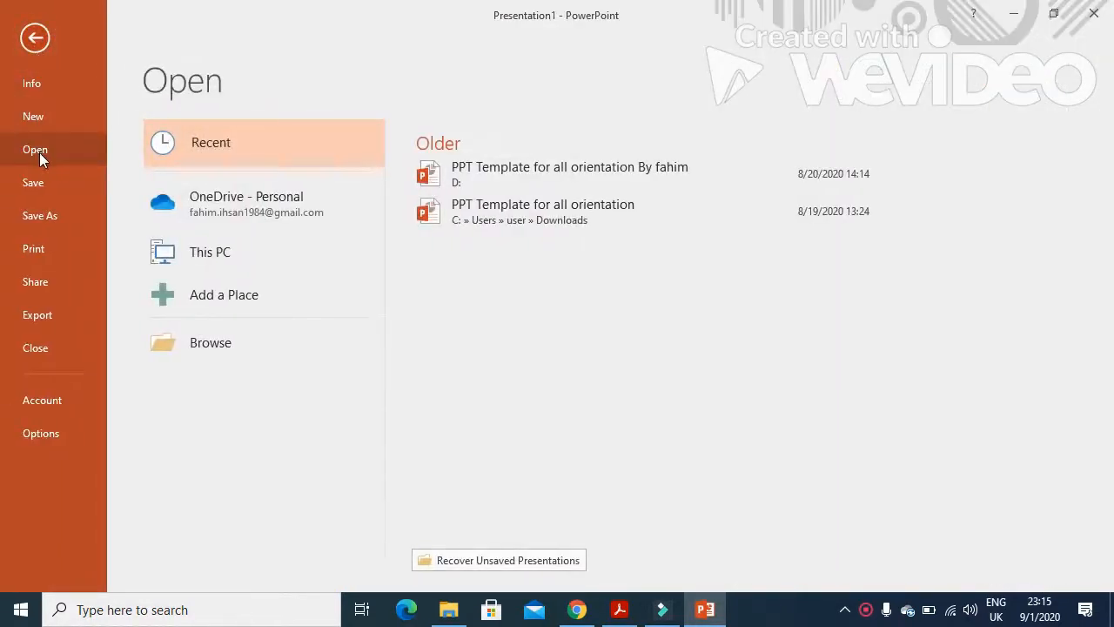
pyautogui.click(210, 342)
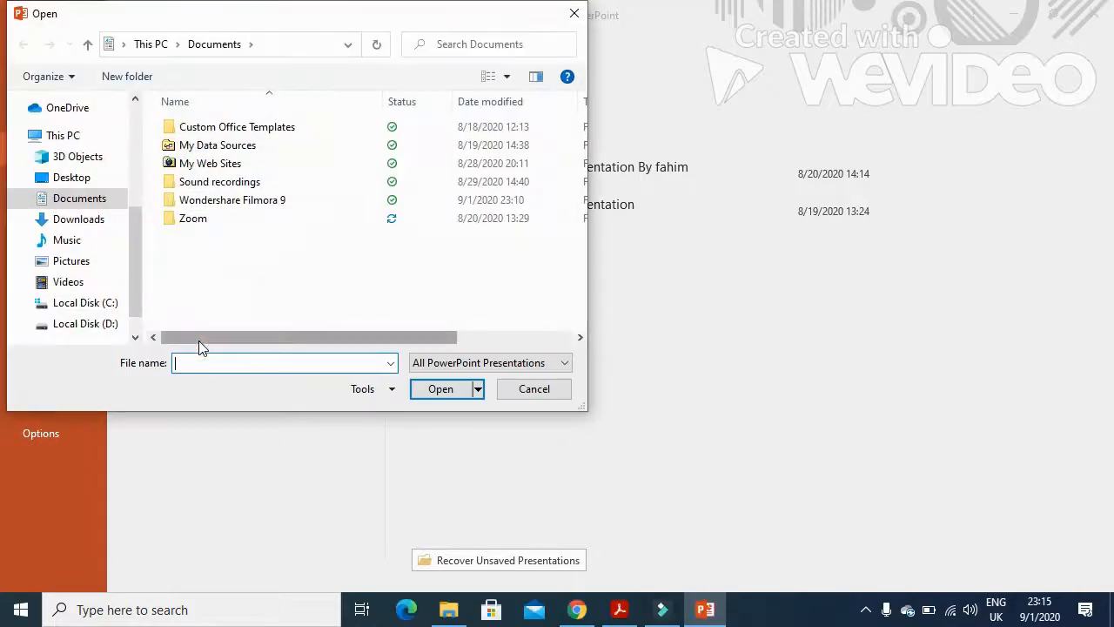
pyautogui.click(72, 178)
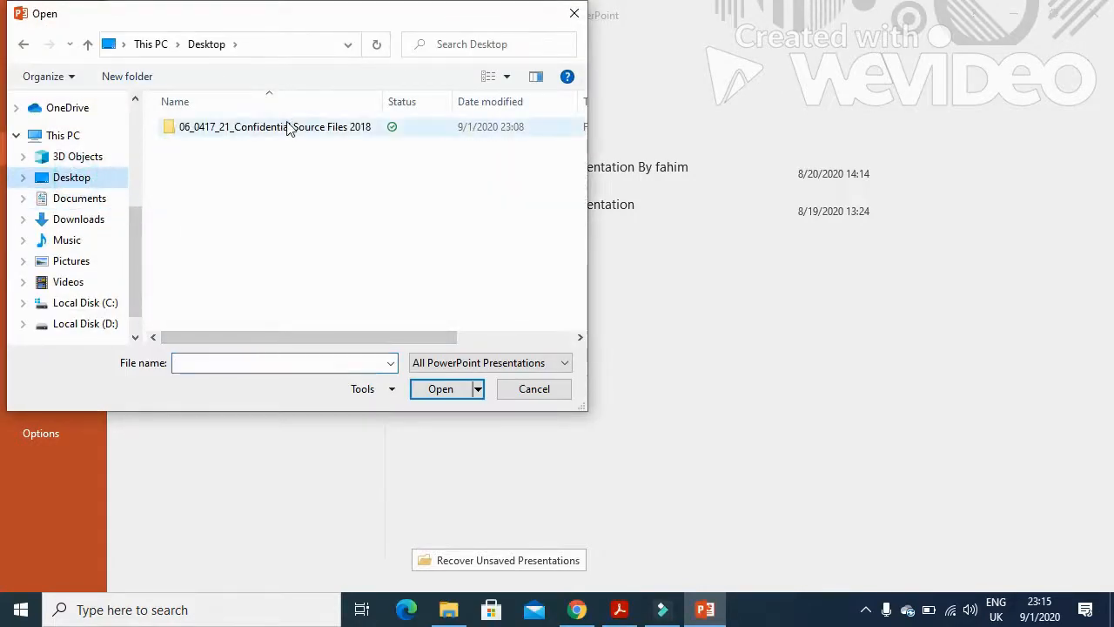
pyautogui.doubleClick(274, 126)
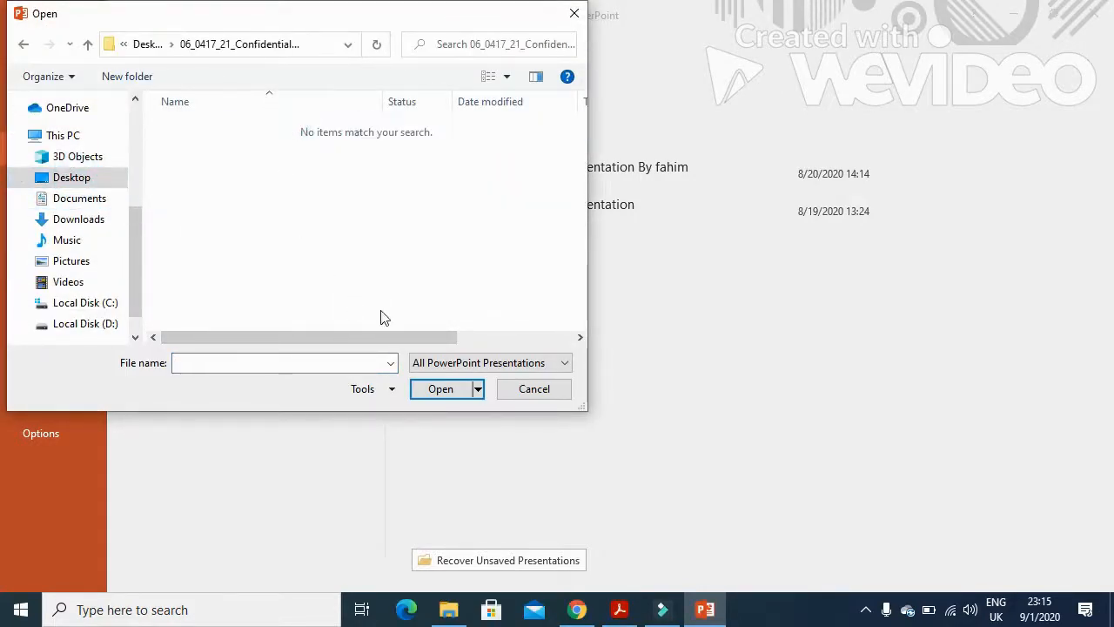
pyautogui.click(489, 362)
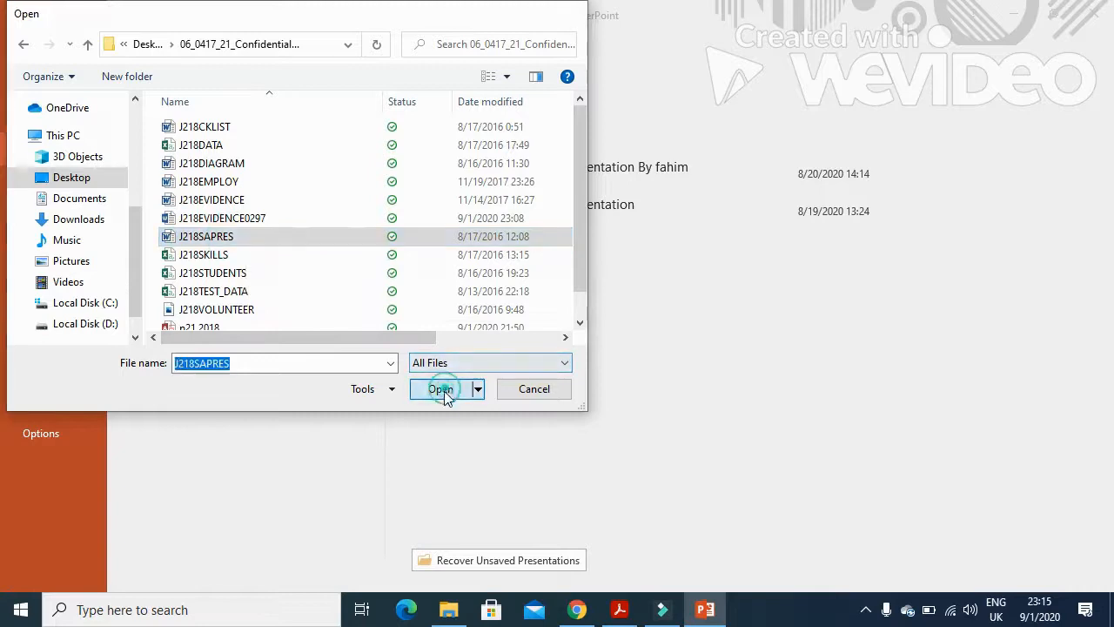
pyautogui.click(438, 389)
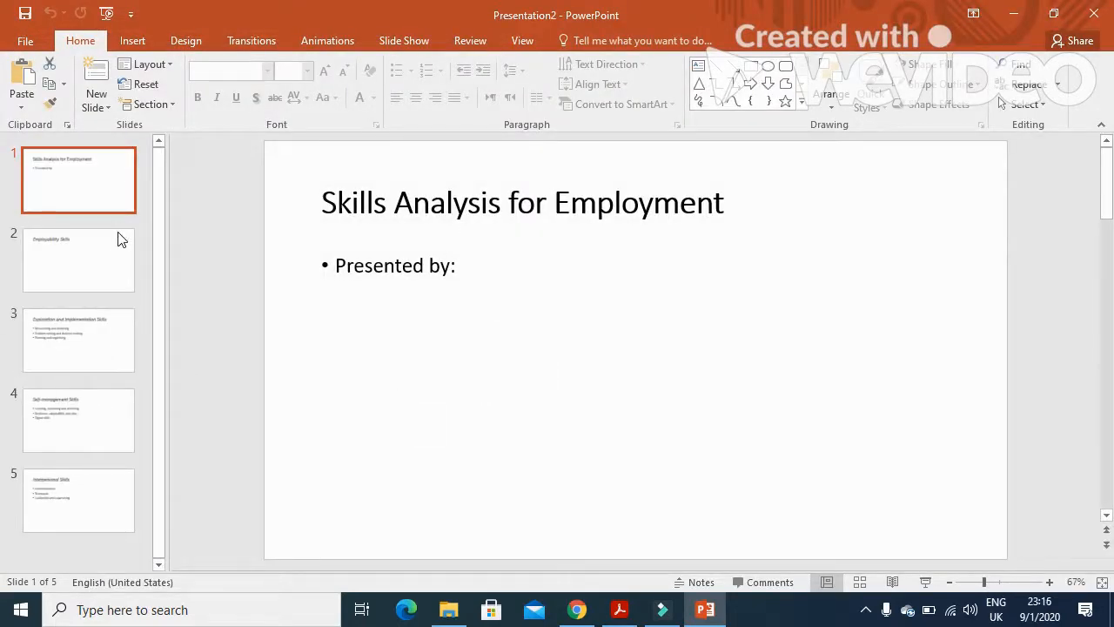
# Step: Apply the Title Slide layout to slide 1 and add 'Fahim Ihsan' after Presented by:
pyautogui.click(618, 609)
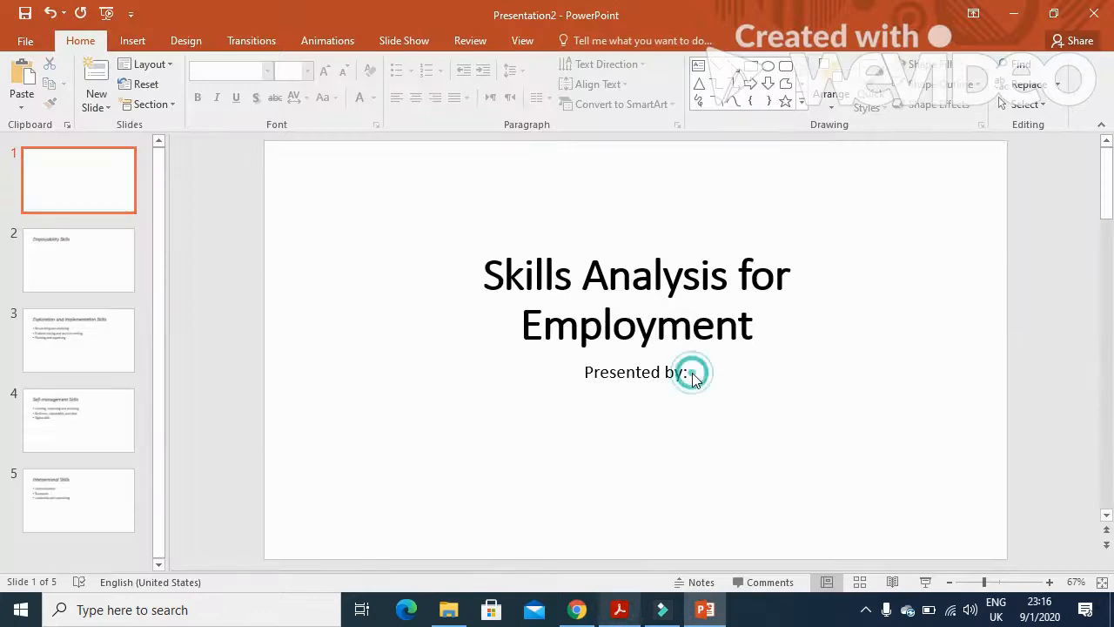
pyautogui.click(688, 372)
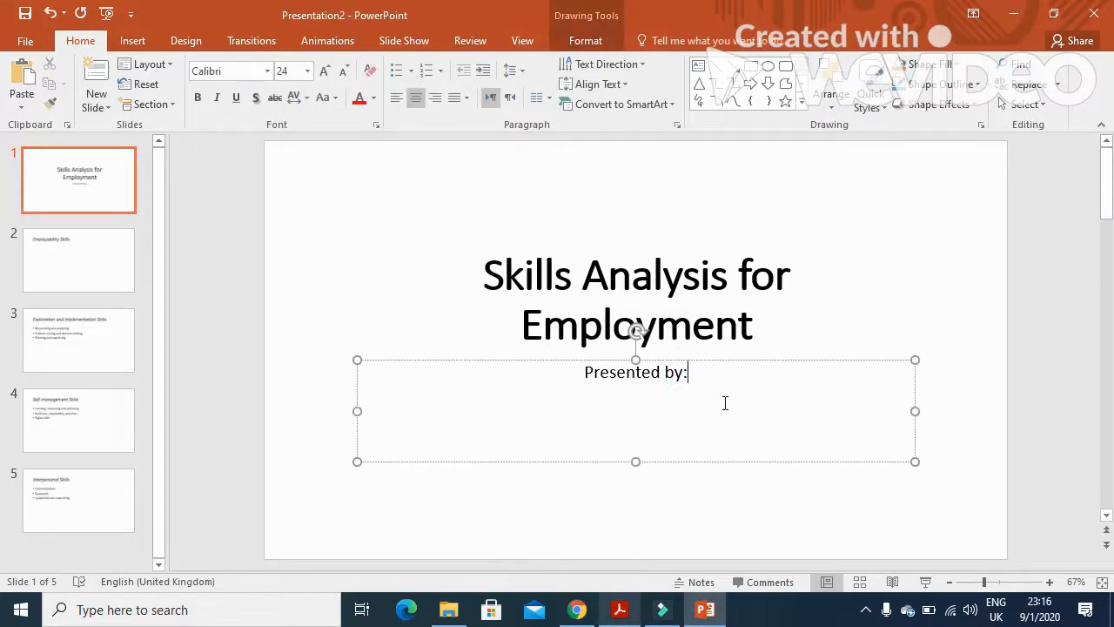
pyautogui.write('Fahim')
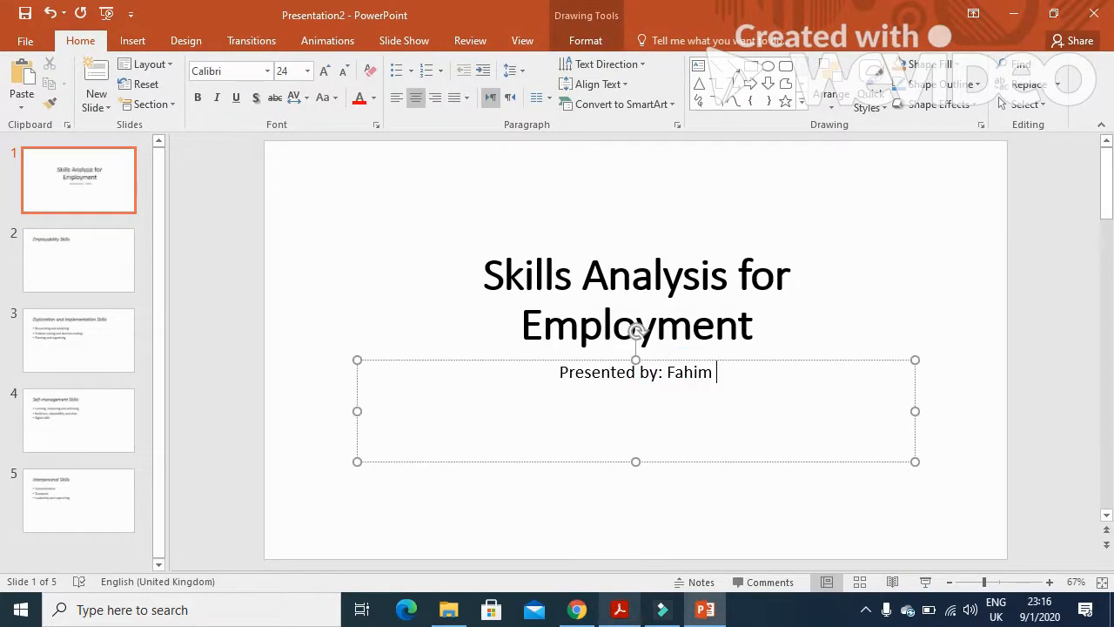
pyautogui.write('Ihsan')
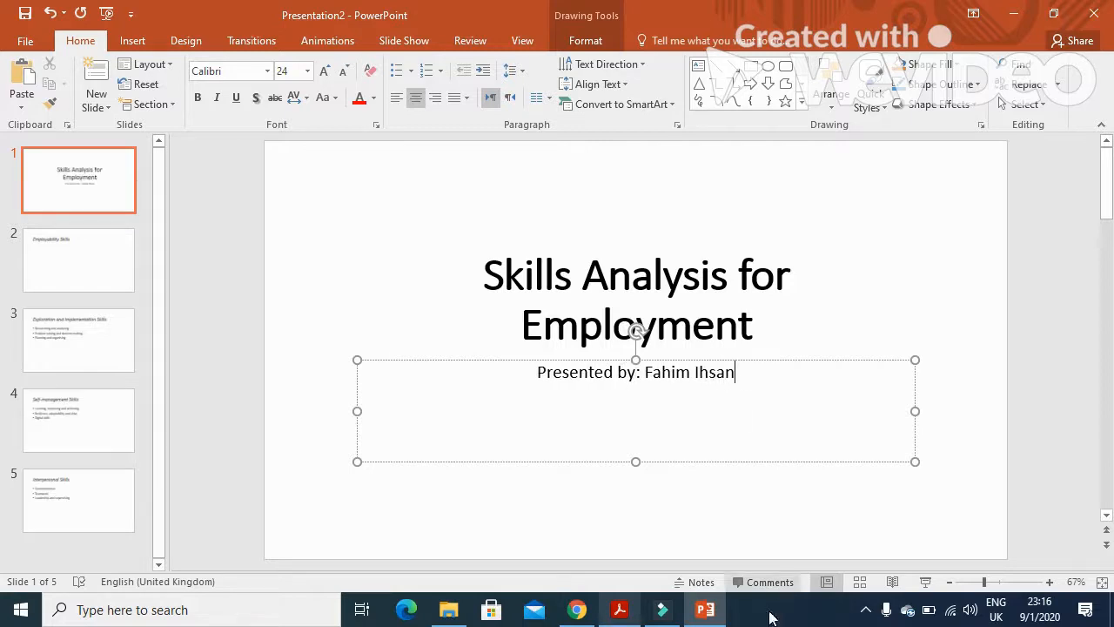
pyautogui.click(620, 609)
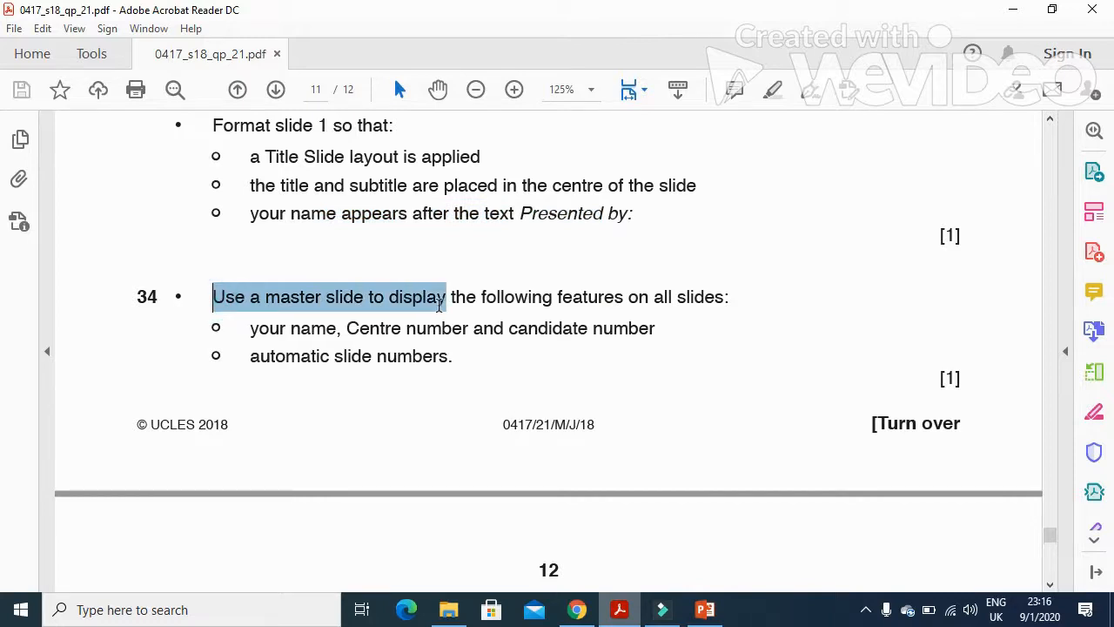
# Step: Highlight task 34's instruction to show name, candidate details and slide numbers via the master
pyautogui.moveTo(443, 296); pyautogui.dragTo(719, 296)
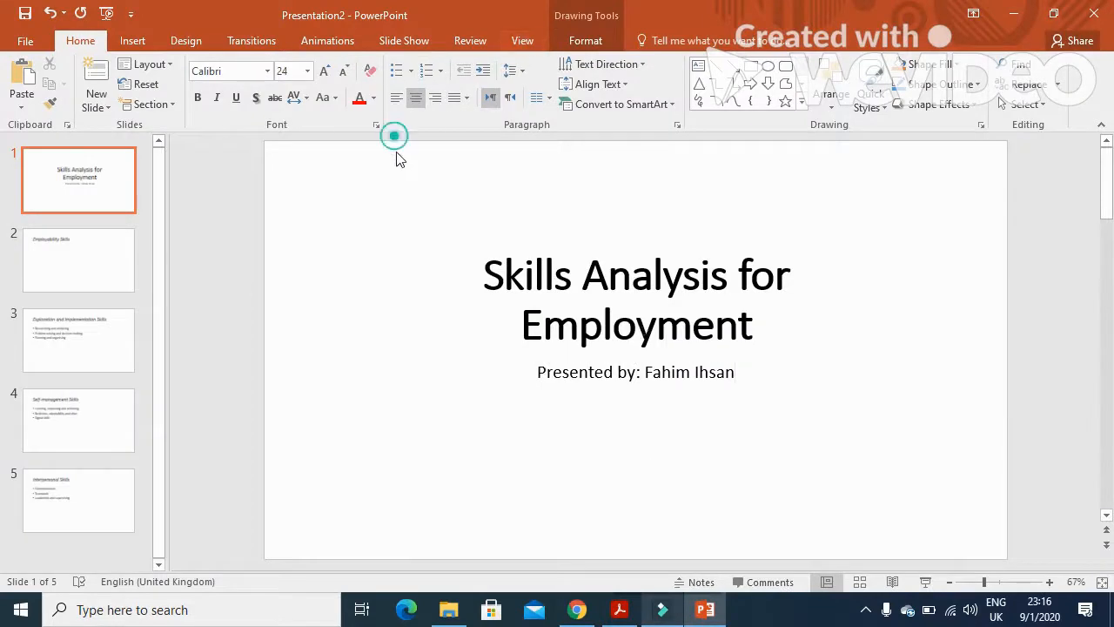
# Step: Put the name with centre and candidate numbers in the top master's footer, then close Master View
pyautogui.click(522, 40)
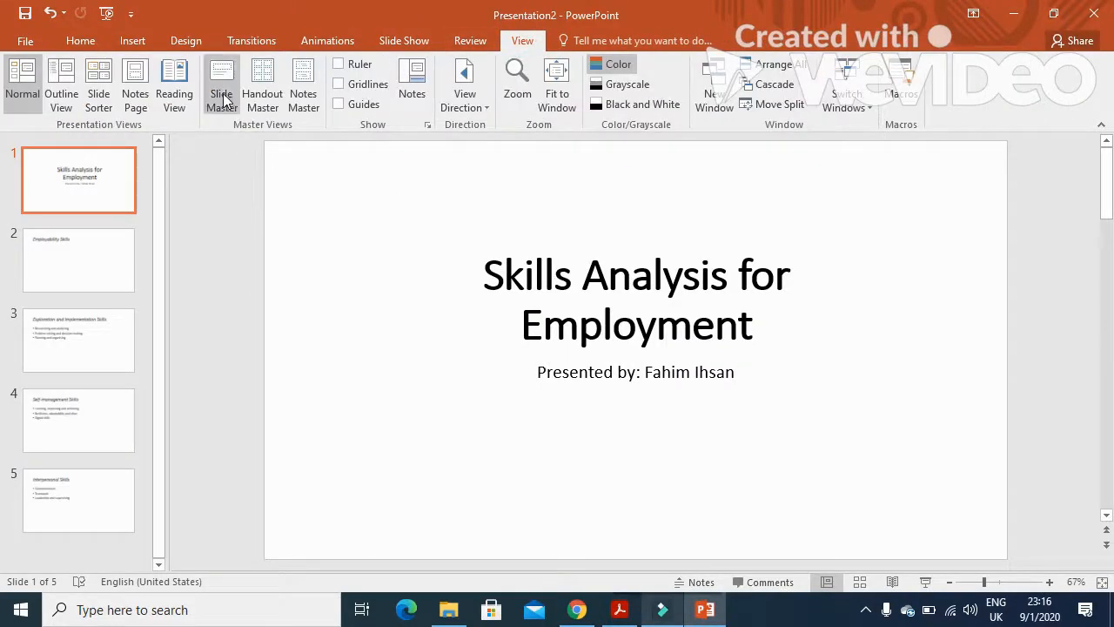
pyautogui.click(221, 79)
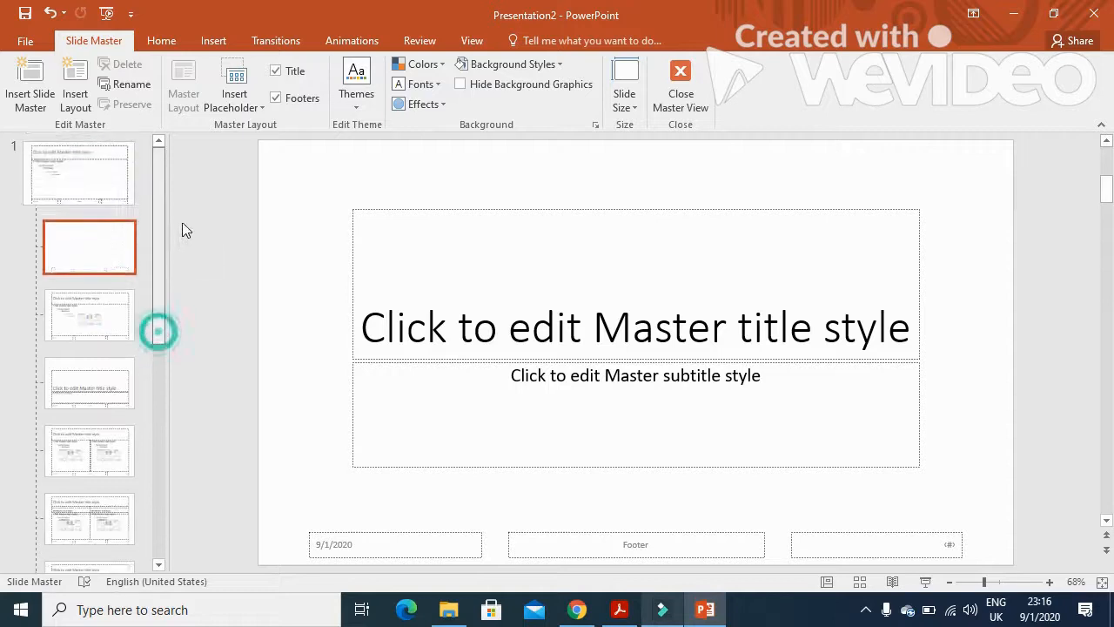
pyautogui.click(78, 174)
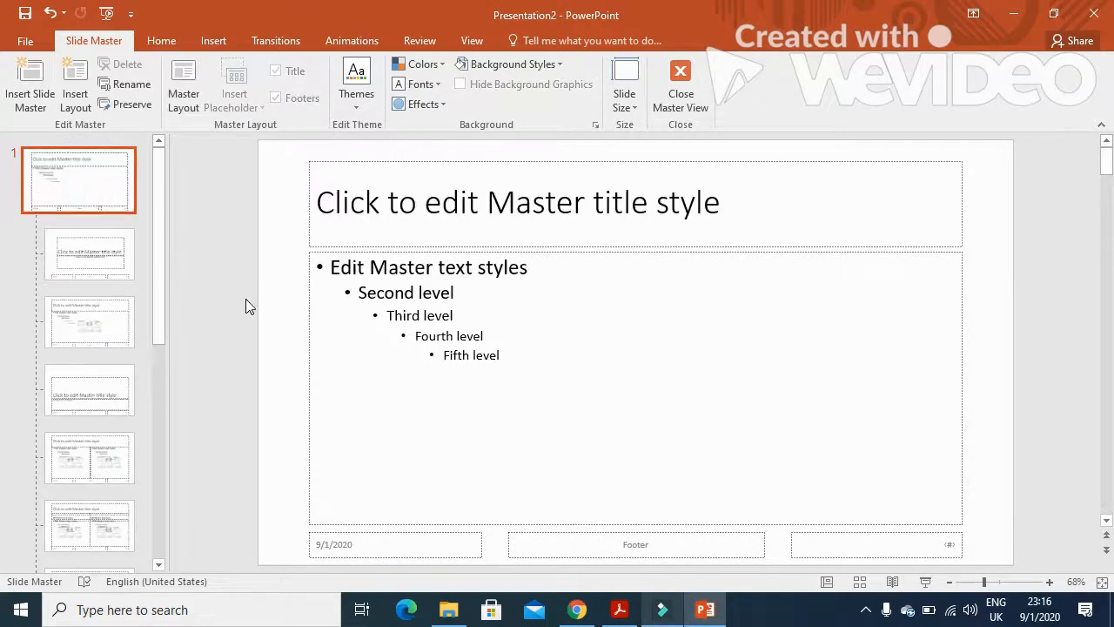
pyautogui.click(619, 609)
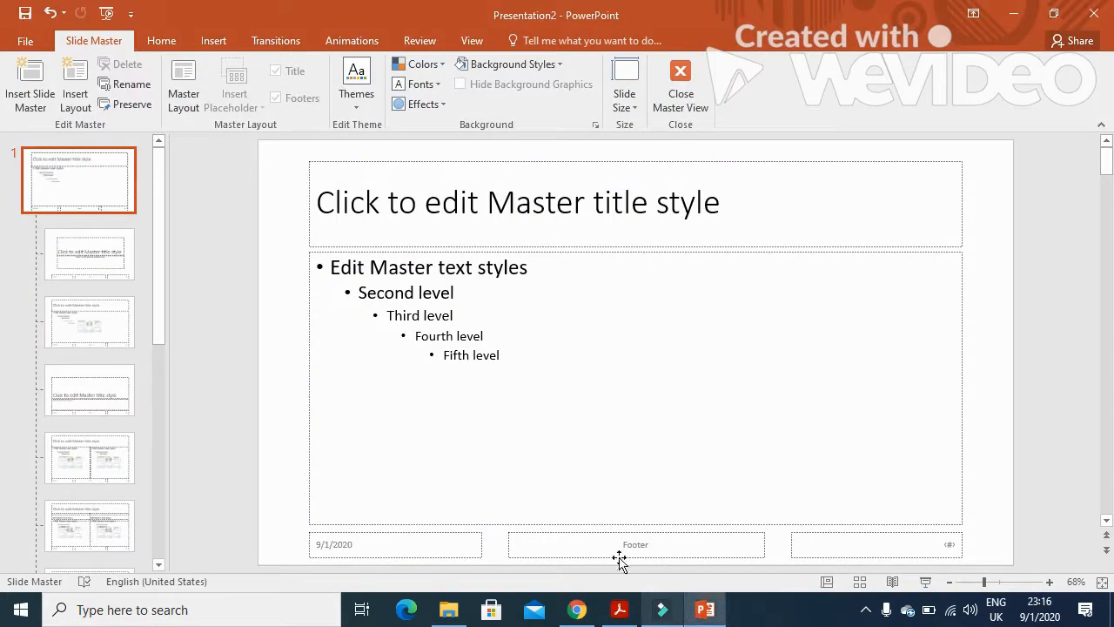
pyautogui.click(635, 544)
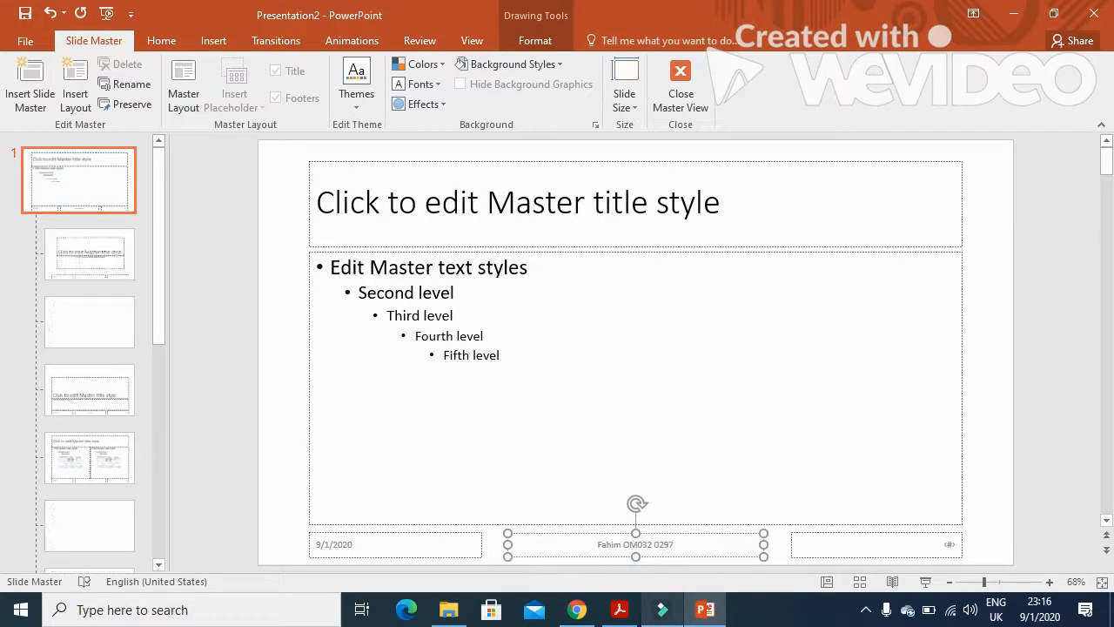
pyautogui.click(619, 609)
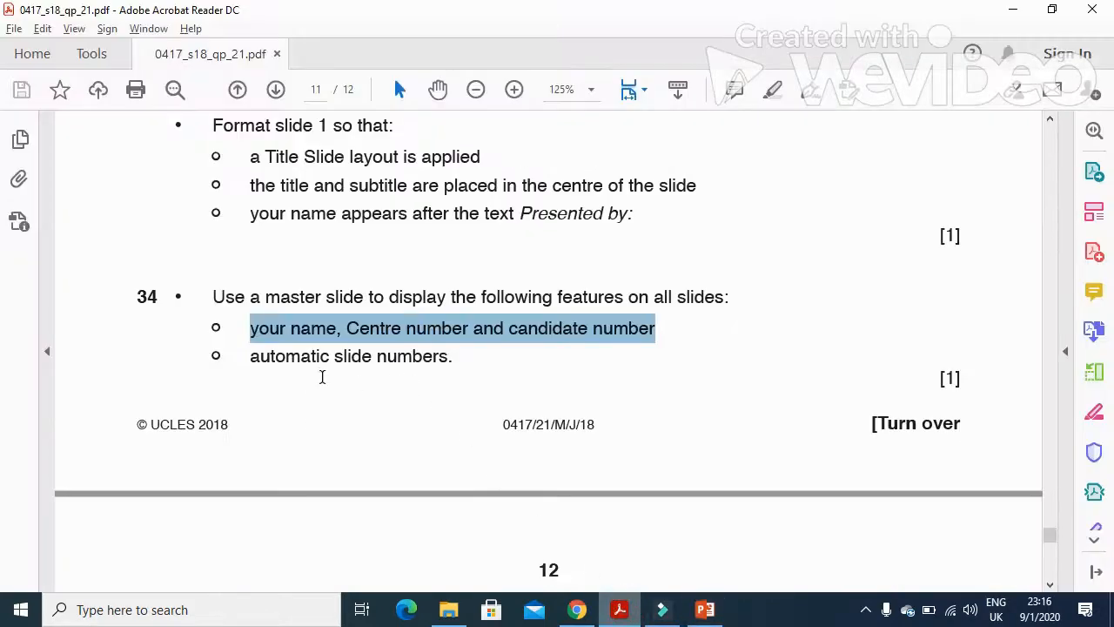
pyautogui.click(704, 608)
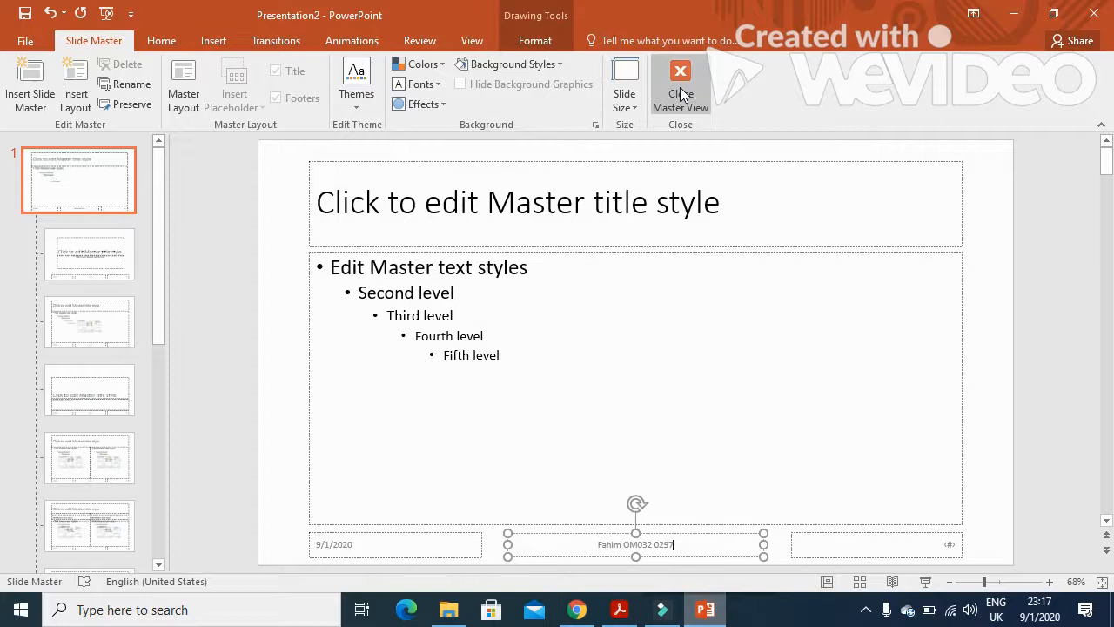
pyautogui.click(679, 78)
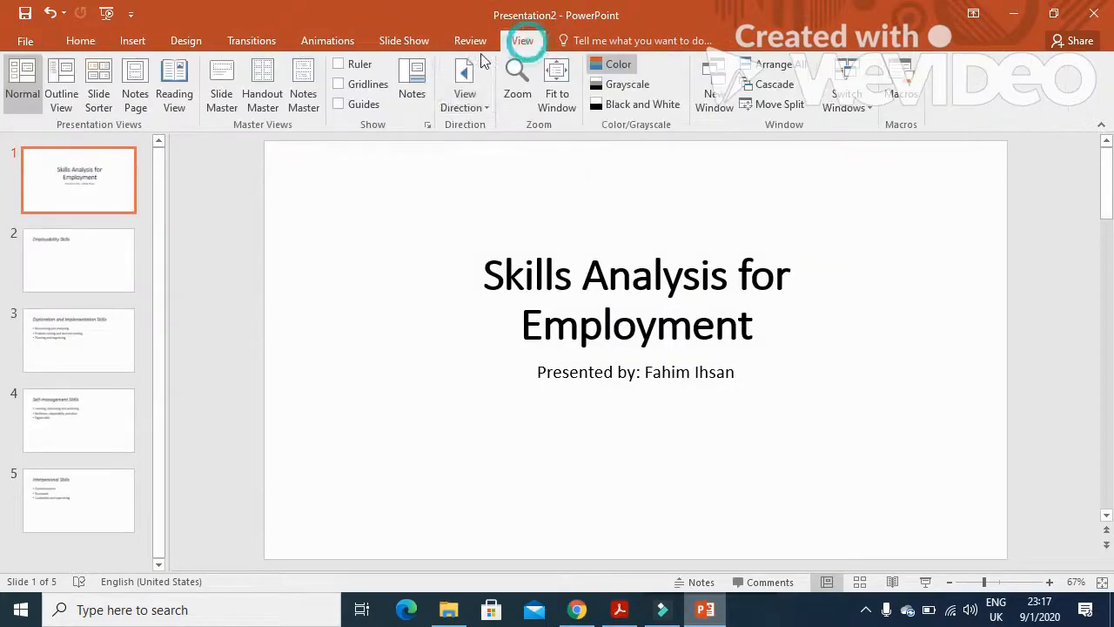
# Step: Turn on Slide number and Footer in Header & Footer and apply to all slides
pyautogui.click(221, 82)
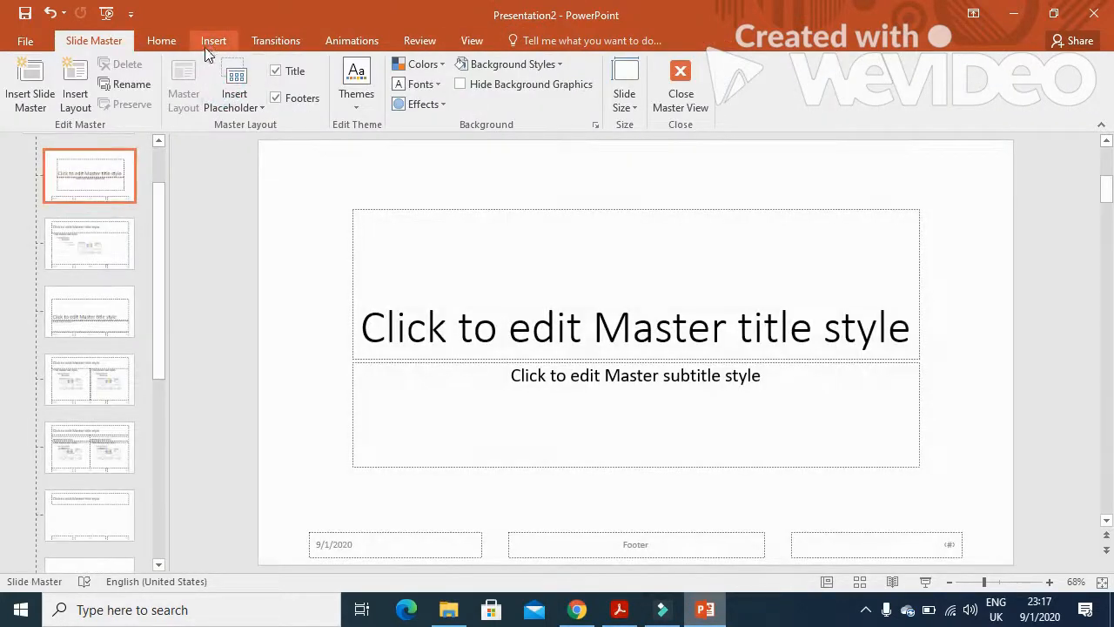
pyautogui.click(213, 40)
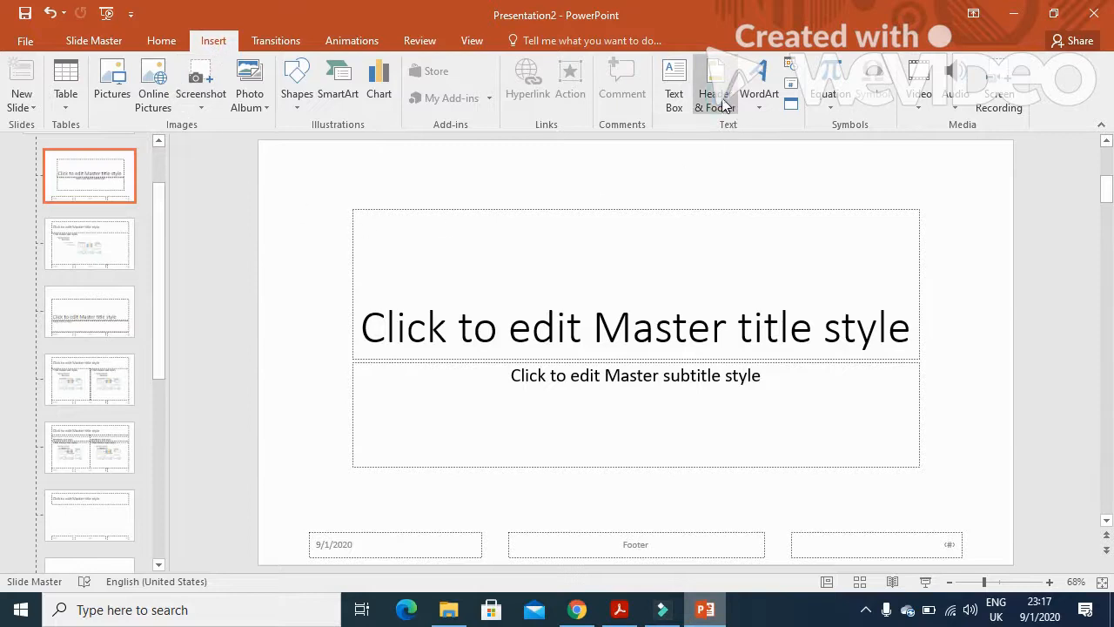
pyautogui.click(715, 82)
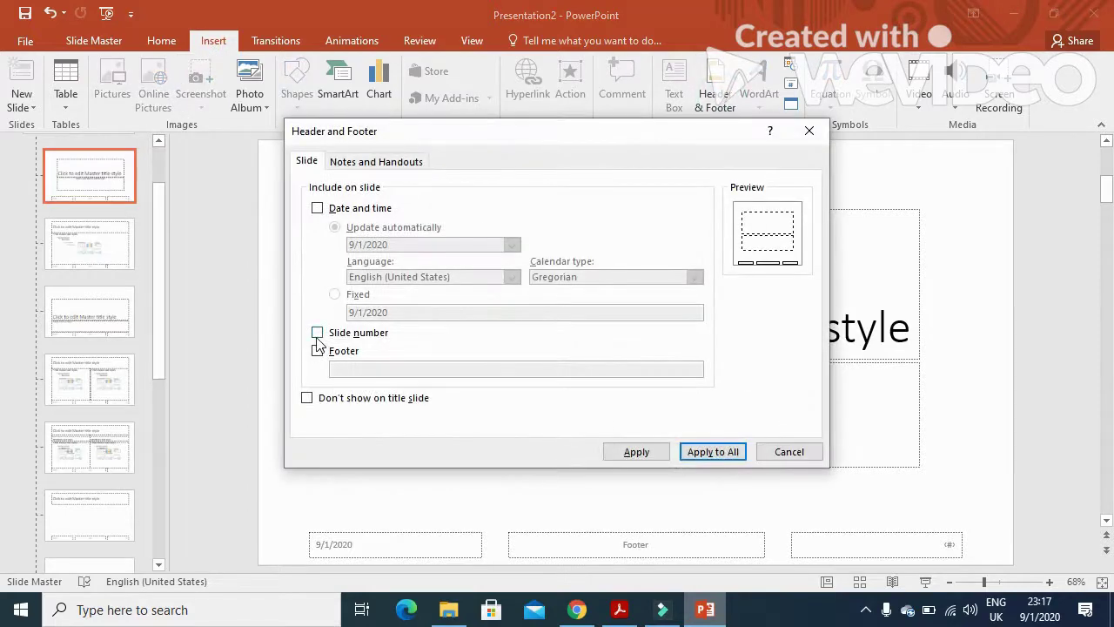
pyautogui.click(317, 332)
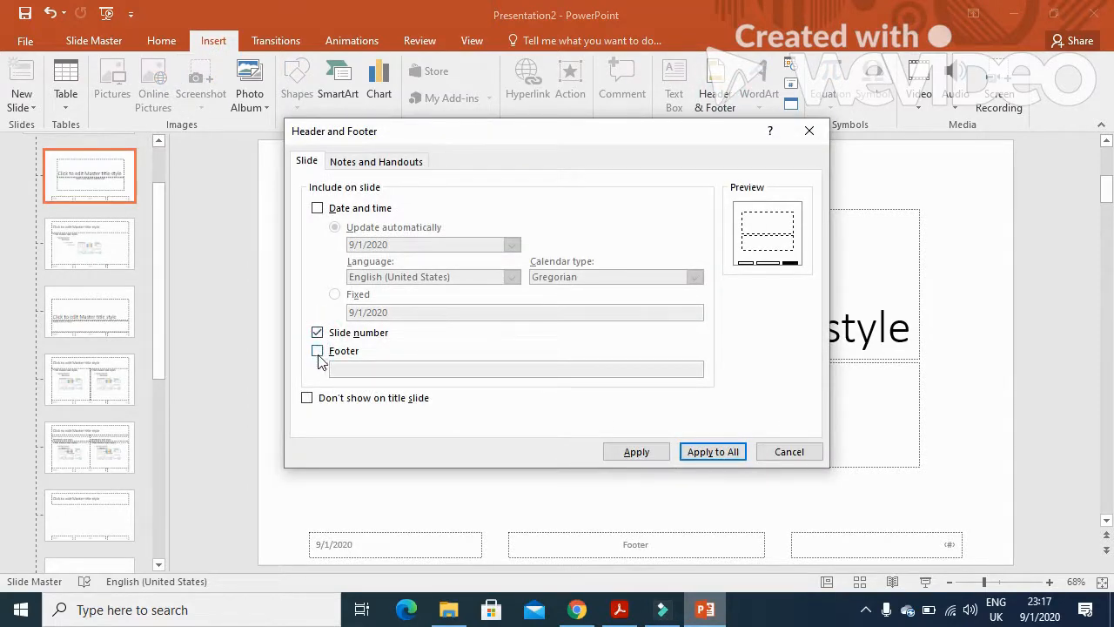
pyautogui.click(317, 351)
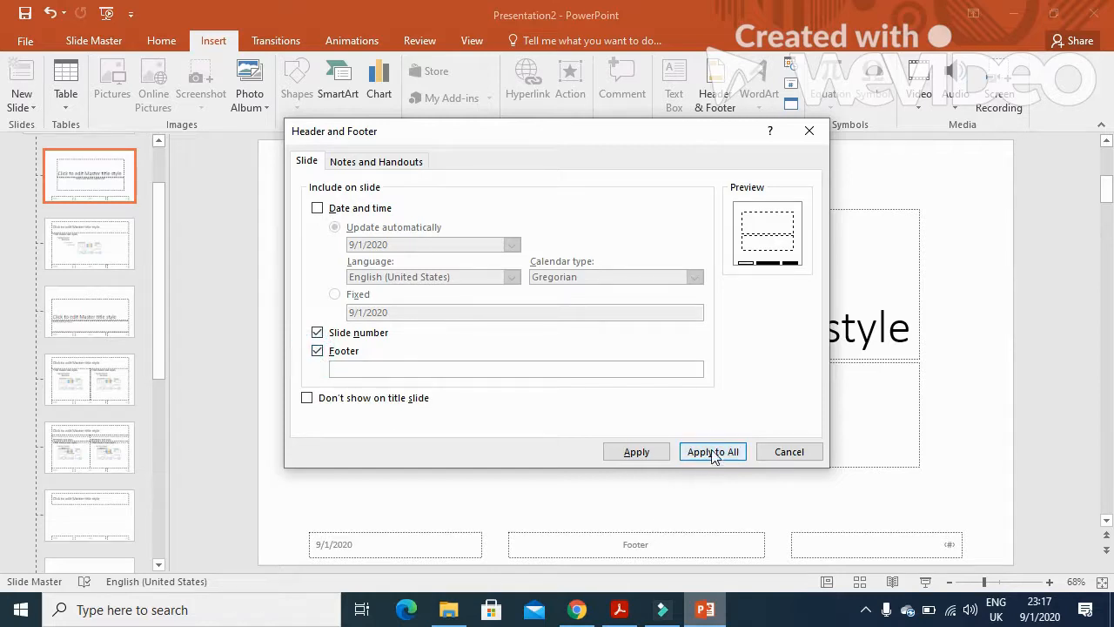
pyautogui.click(712, 452)
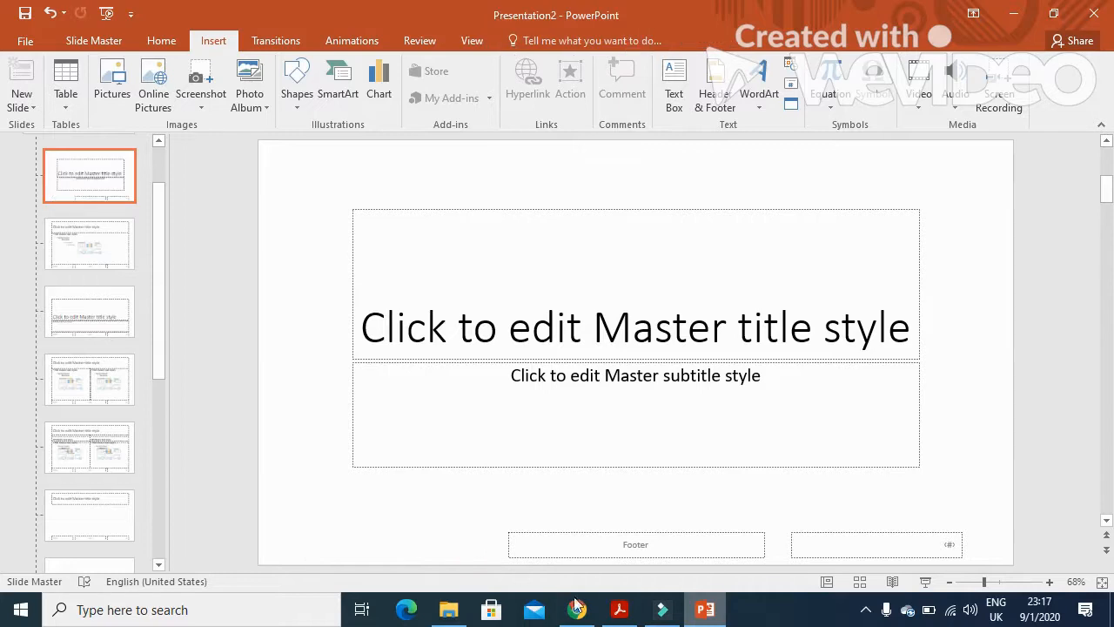
pyautogui.click(619, 609)
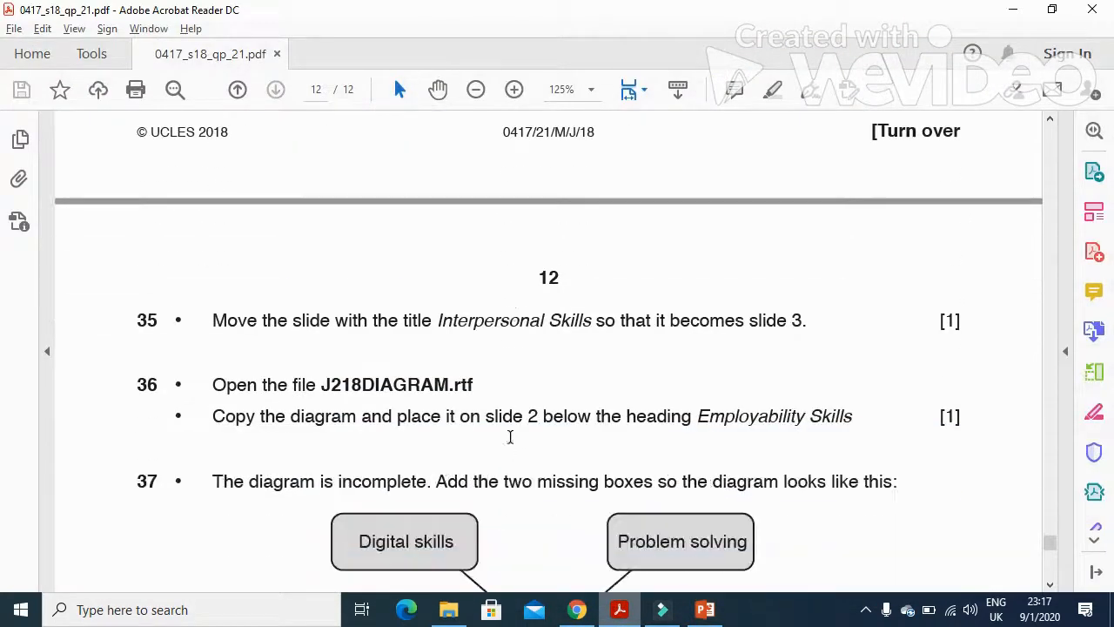
# Step: Highlight question 35 about moving the Interpersonal Skills slide to position 3
pyautogui.moveTo(213, 320); pyautogui.dragTo(399, 319)
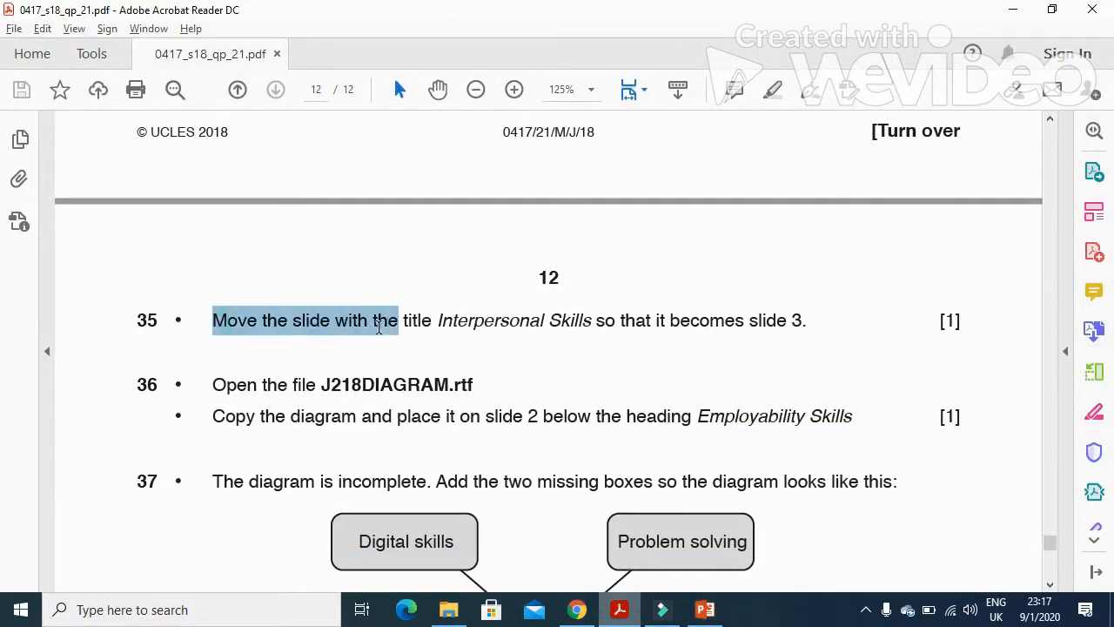
pyautogui.moveTo(379, 319); pyautogui.dragTo(592, 320)
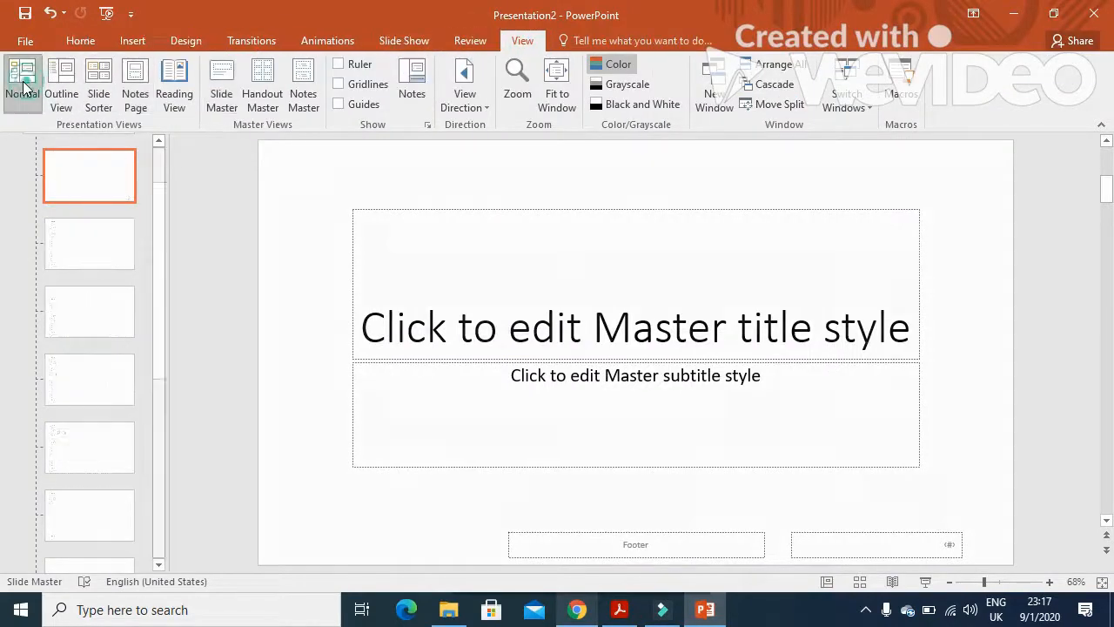
# Step: Return to Normal view and drag the Interpersonal Skills thumbnail to position 3
pyautogui.click(22, 74)
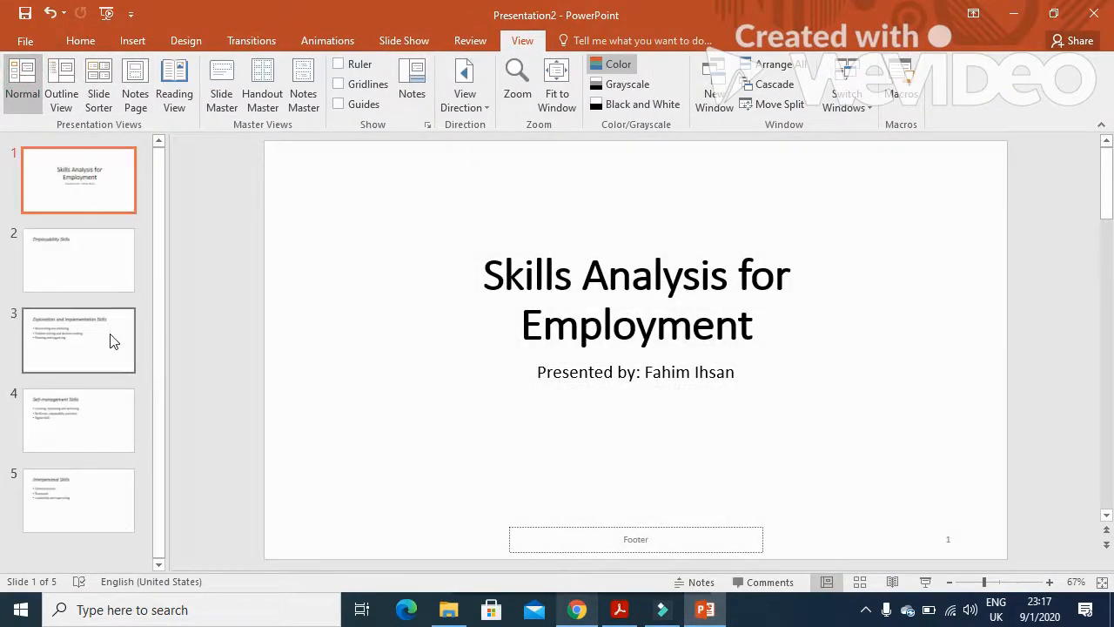
pyautogui.click(78, 505)
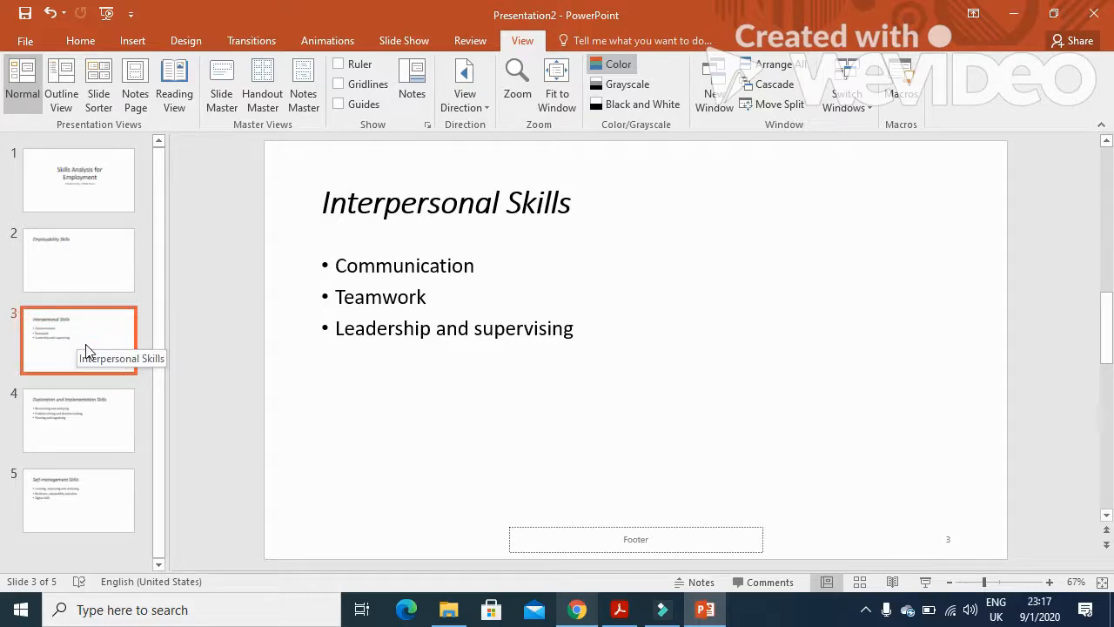
pyautogui.click(619, 608)
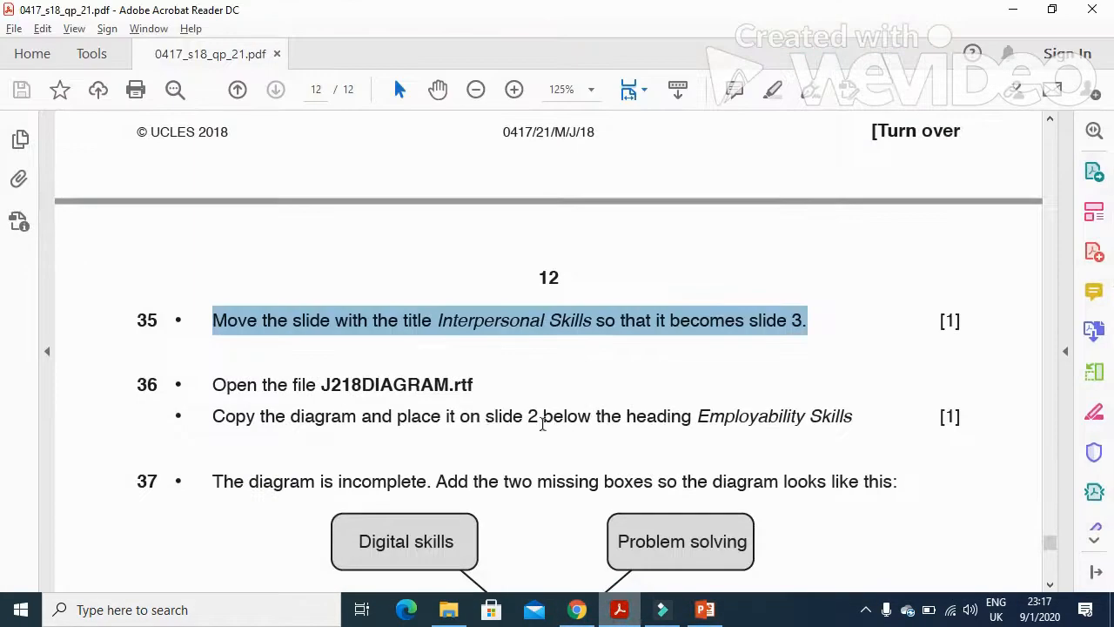
# Step: Scroll to question 36 and open J218DIAGRAM from the source files folder
pyautogui.scroll(-3)
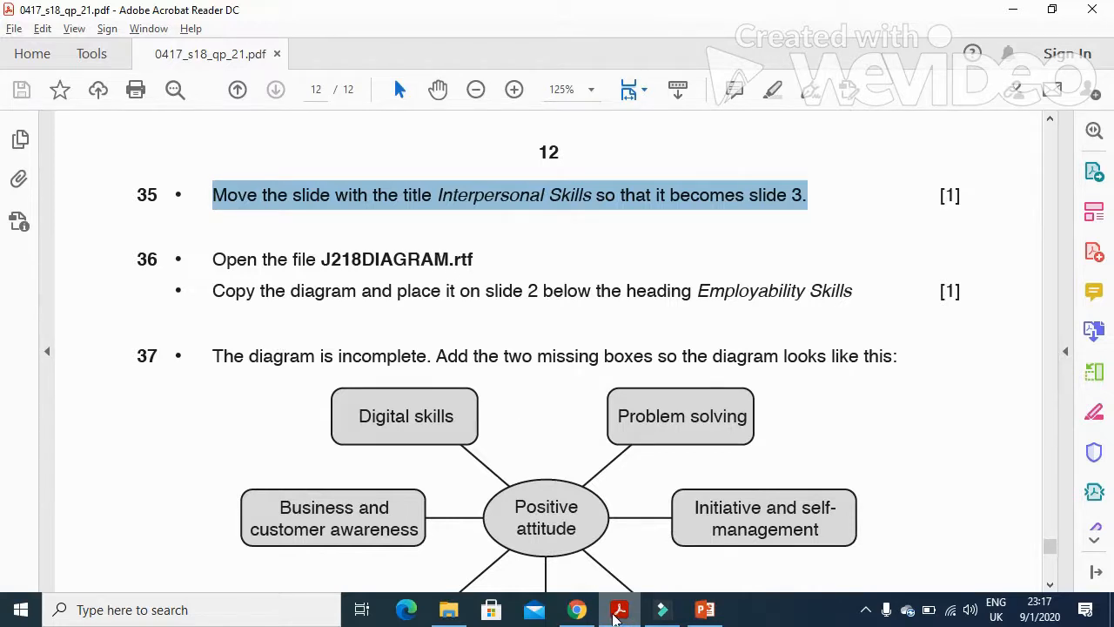
pyautogui.click(448, 609)
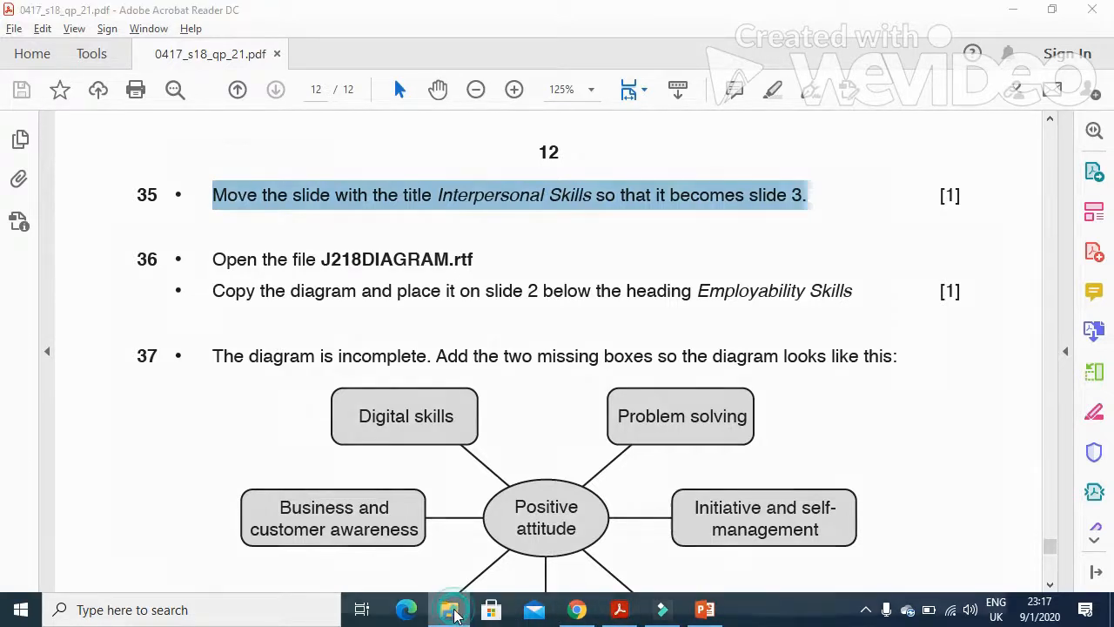
pyautogui.click(447, 609)
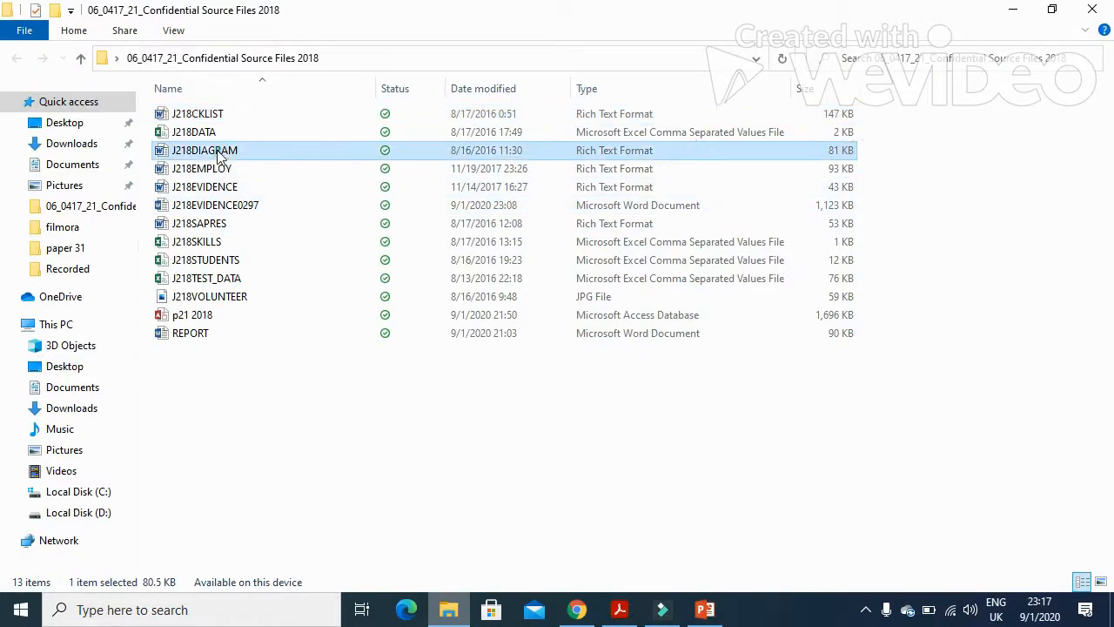
pyautogui.click(619, 609)
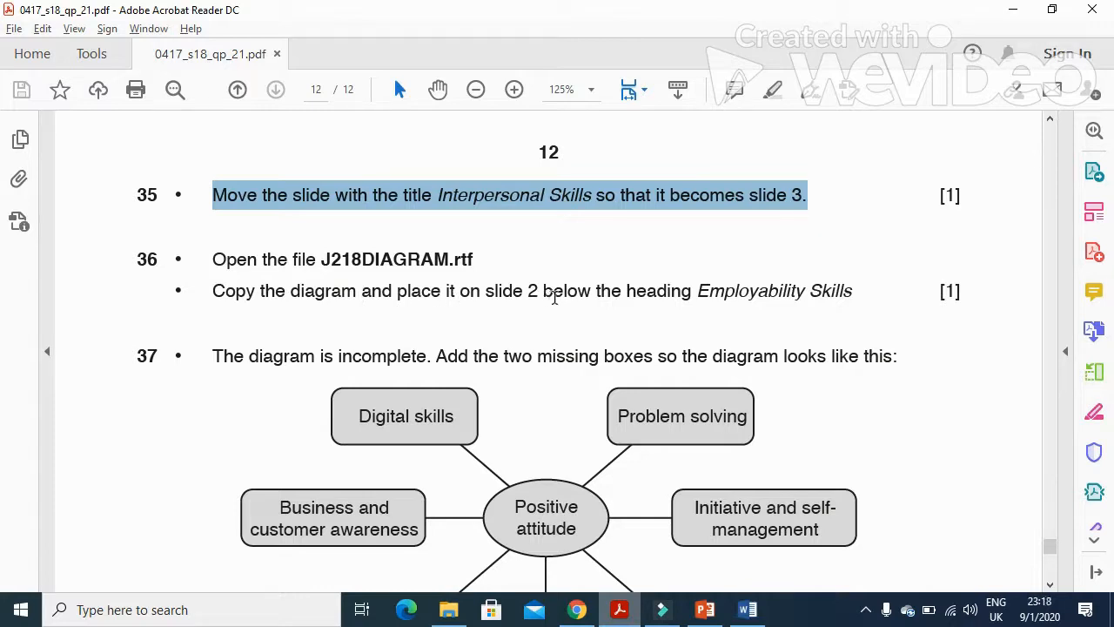
pyautogui.moveTo(764, 383)
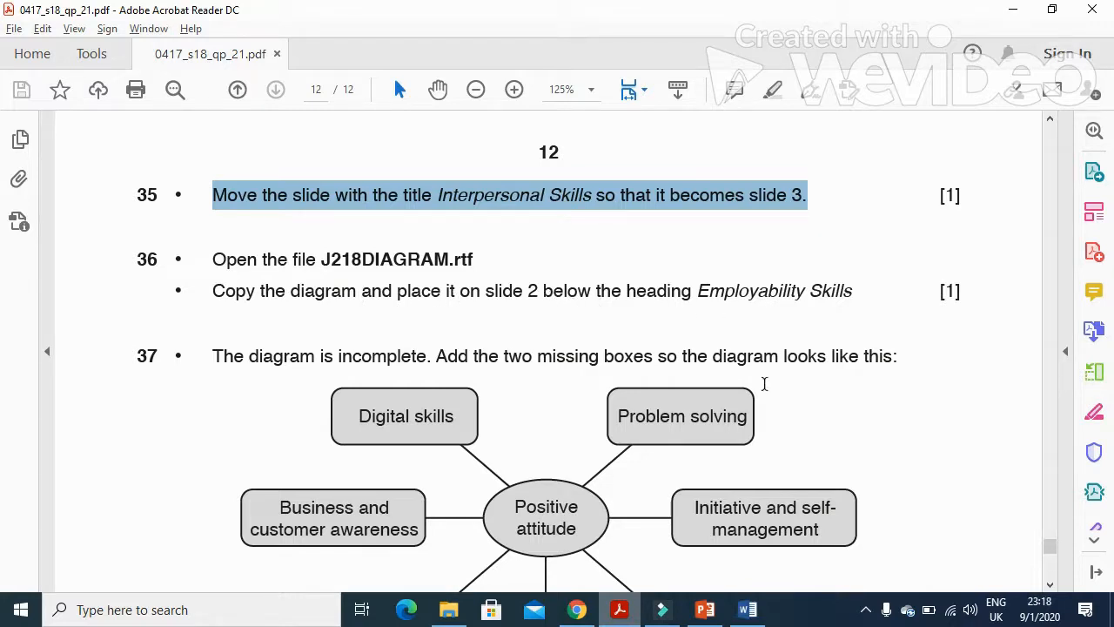
pyautogui.moveTo(625, 294)
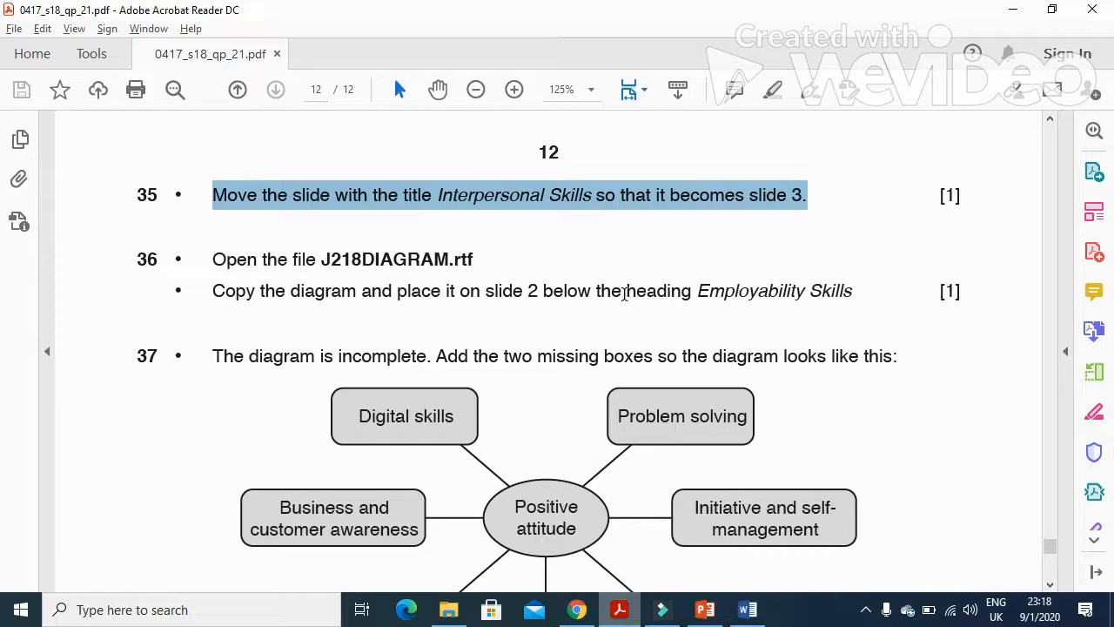
pyautogui.doubleClick(659, 291)
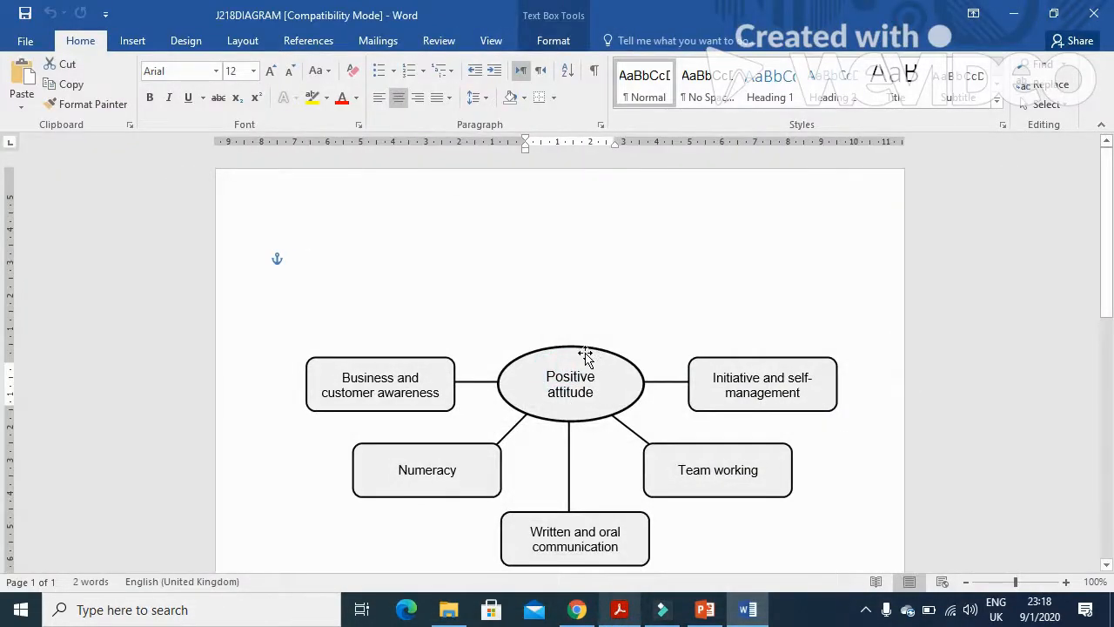
# Step: Copy the Positive attitude diagram from Word and paste it onto slide 2
pyautogui.click(583, 356)
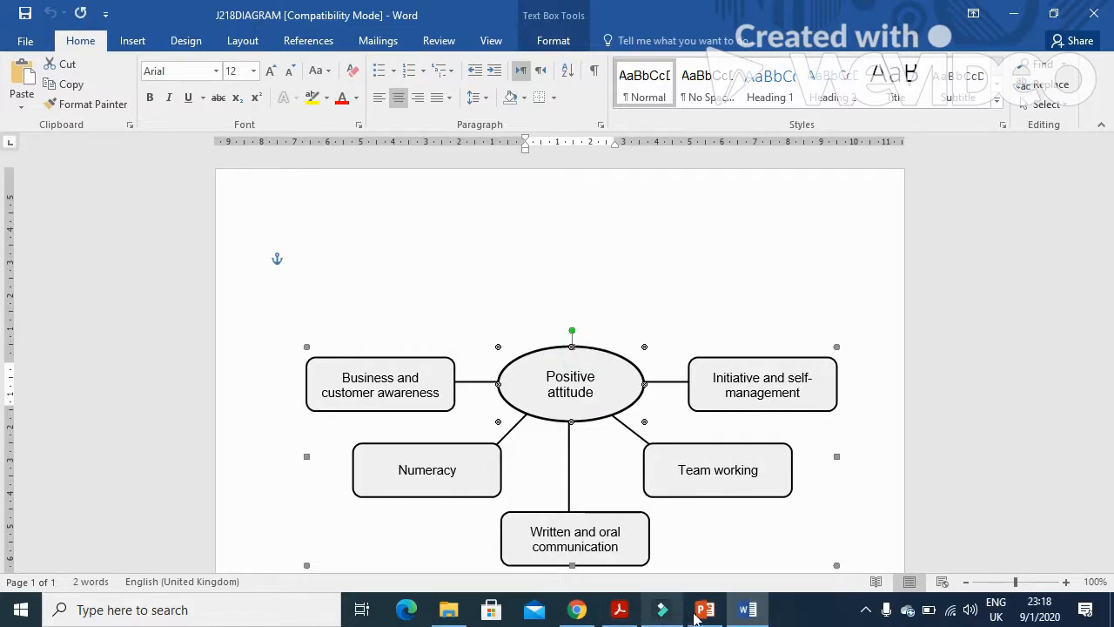
pyautogui.click(704, 609)
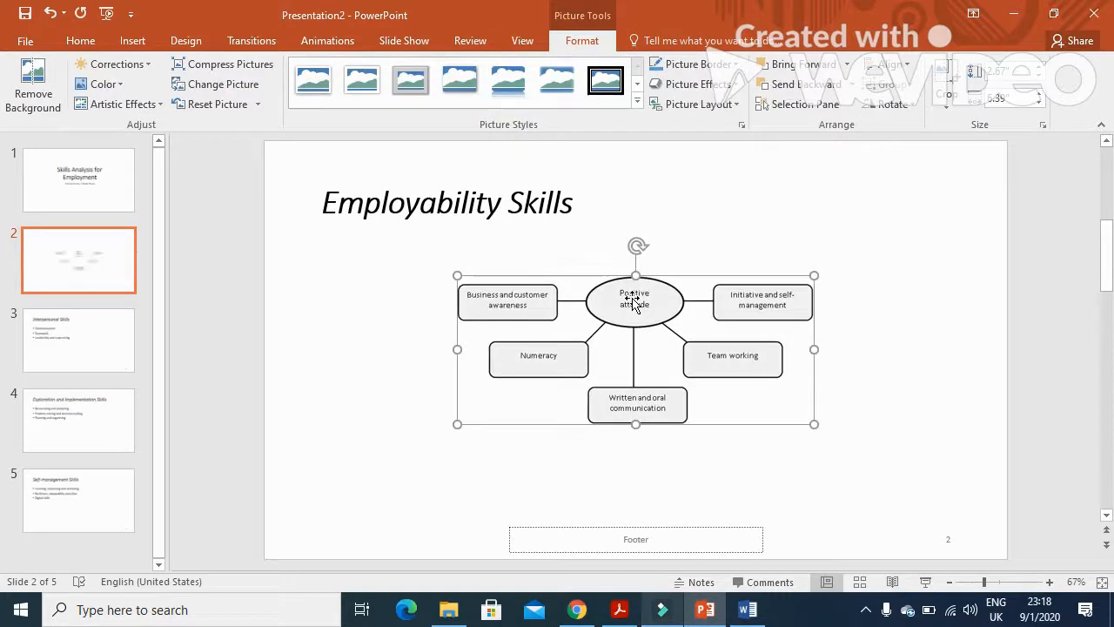
pyautogui.click(620, 609)
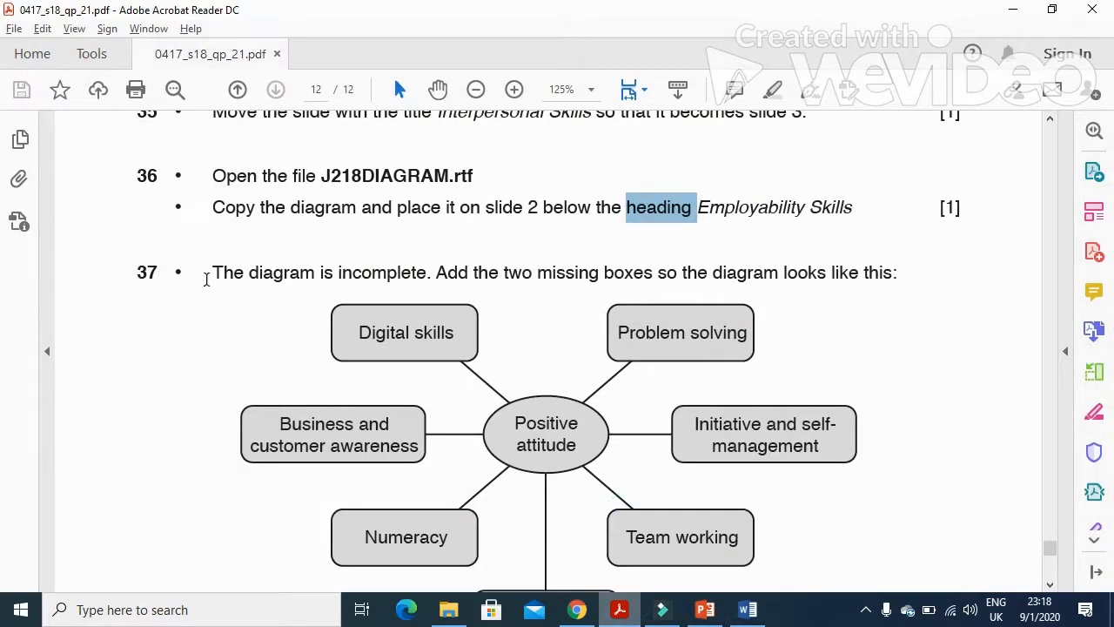
# Step: After reading question 37, move the skills diagram lower on slide 2 and enlarge it
pyautogui.moveTo(212, 271); pyautogui.dragTo(598, 271)
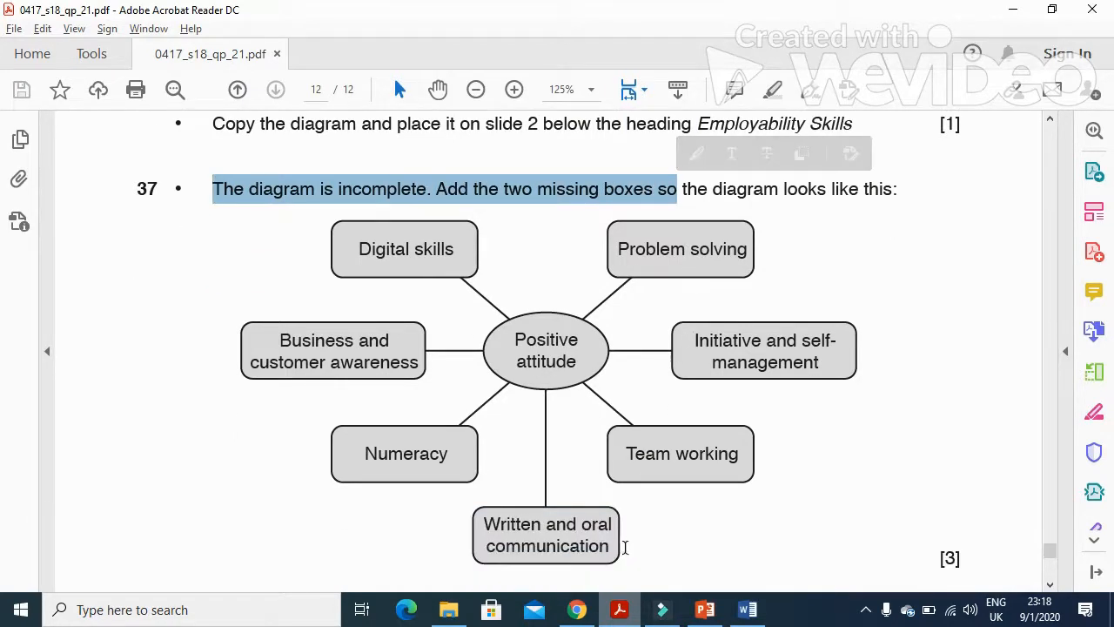
pyautogui.click(703, 607)
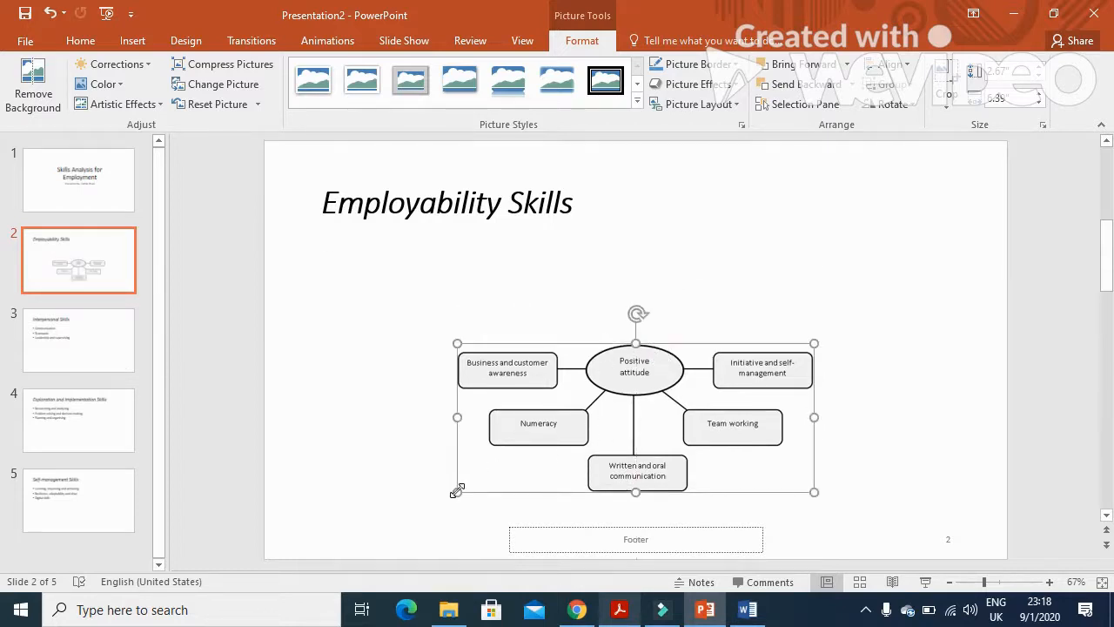
pyautogui.moveTo(458, 489); pyautogui.dragTo(420, 478)
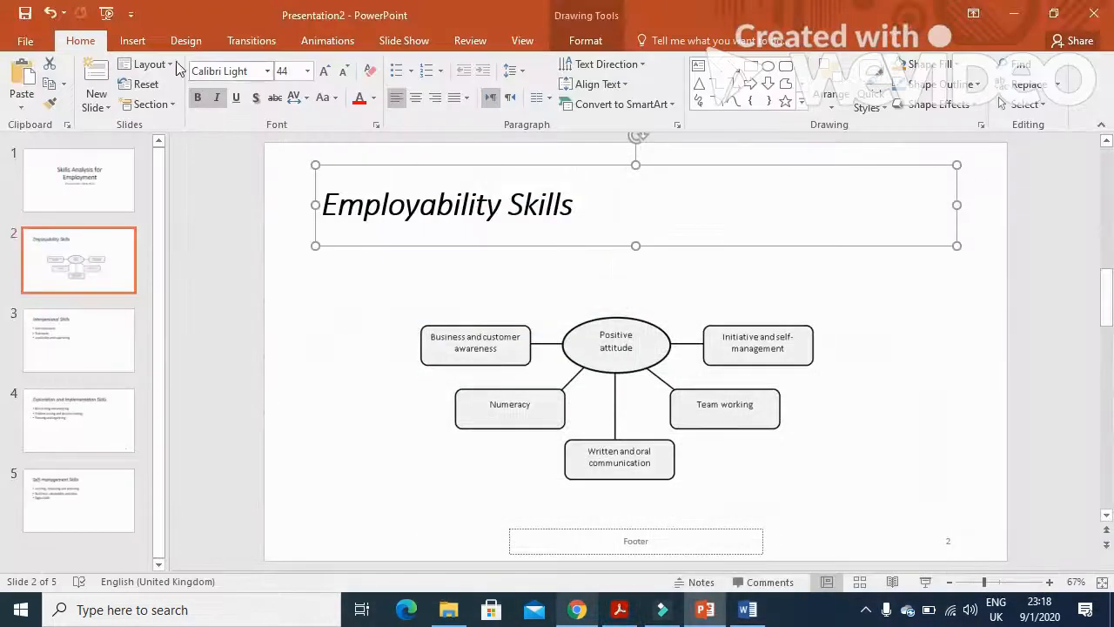
# Step: Draw two new box shapes above the left and right sides of the diagram
pyautogui.click(132, 40)
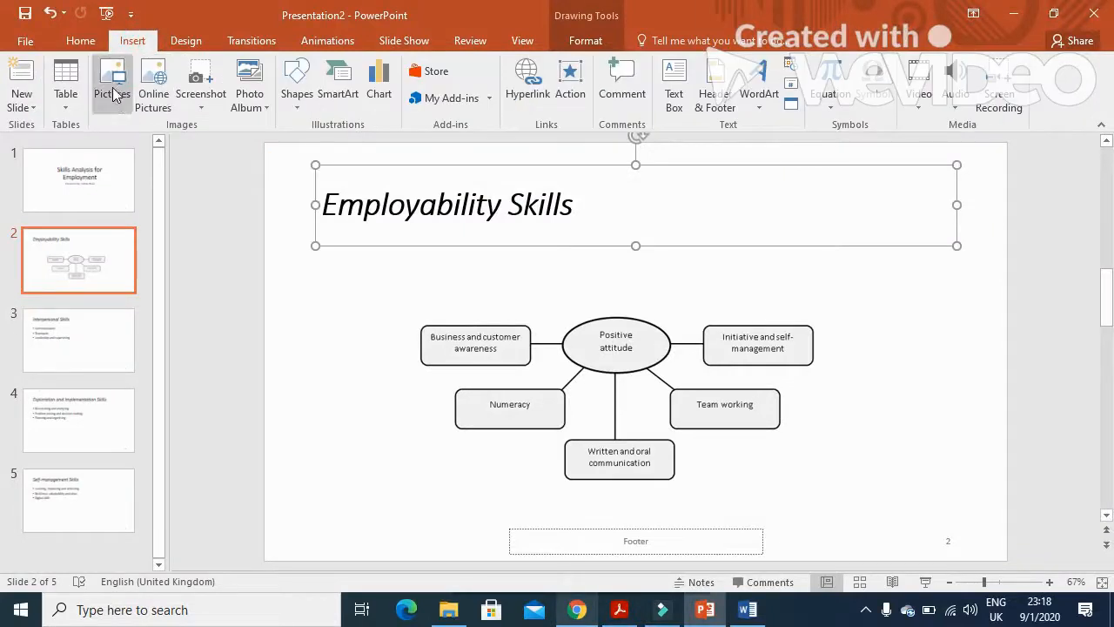
pyautogui.click(297, 83)
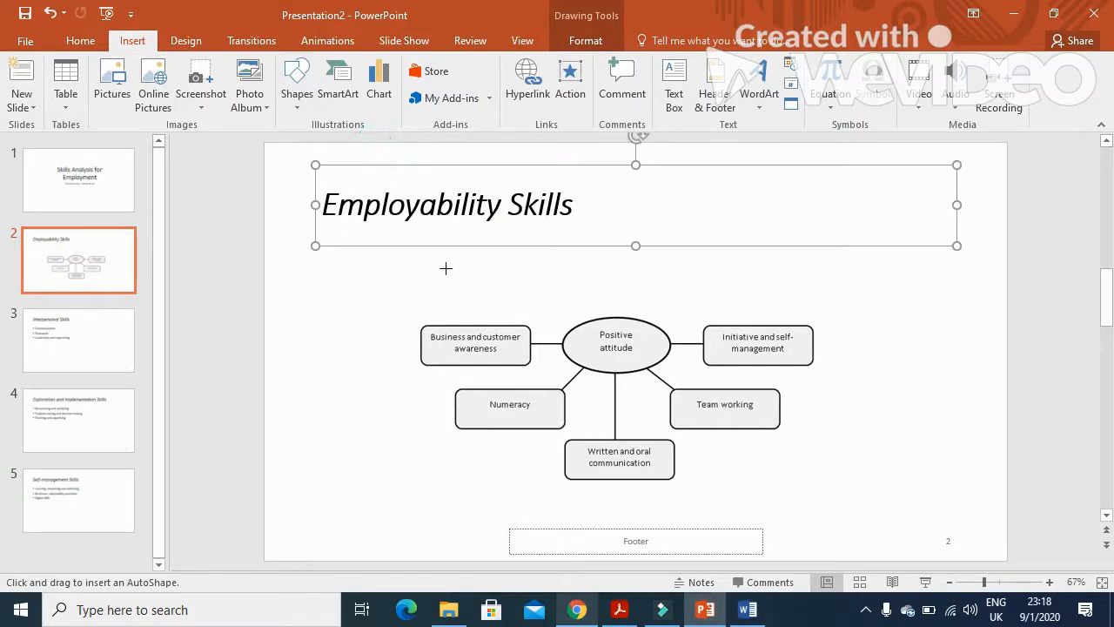
pyautogui.moveTo(445, 267); pyautogui.dragTo(533, 301)
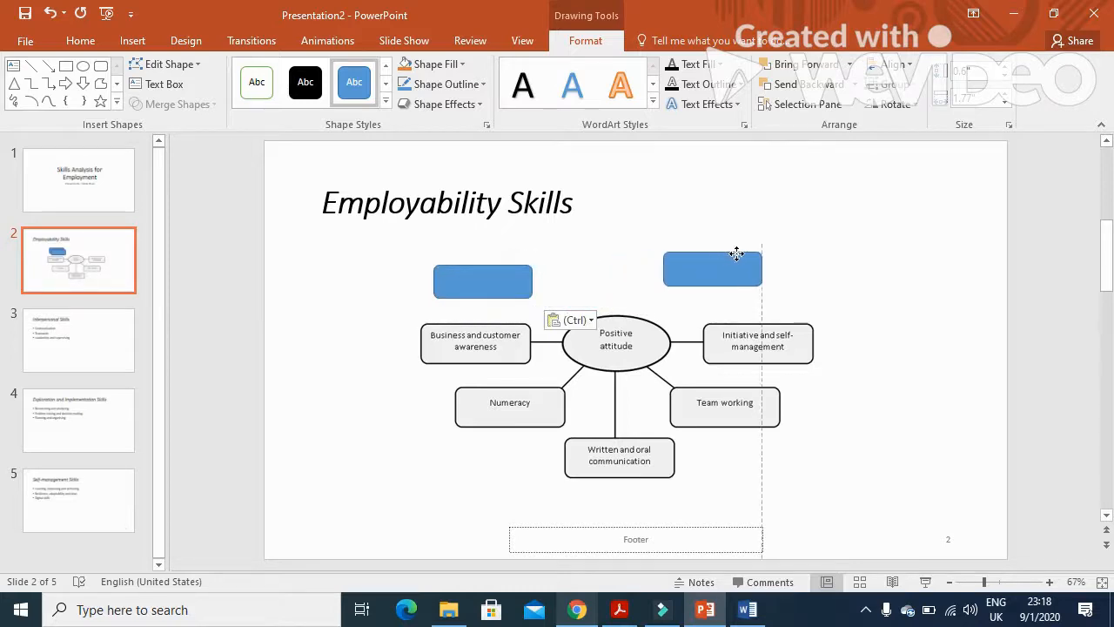
pyautogui.moveTo(712, 268); pyautogui.dragTo(740, 264)
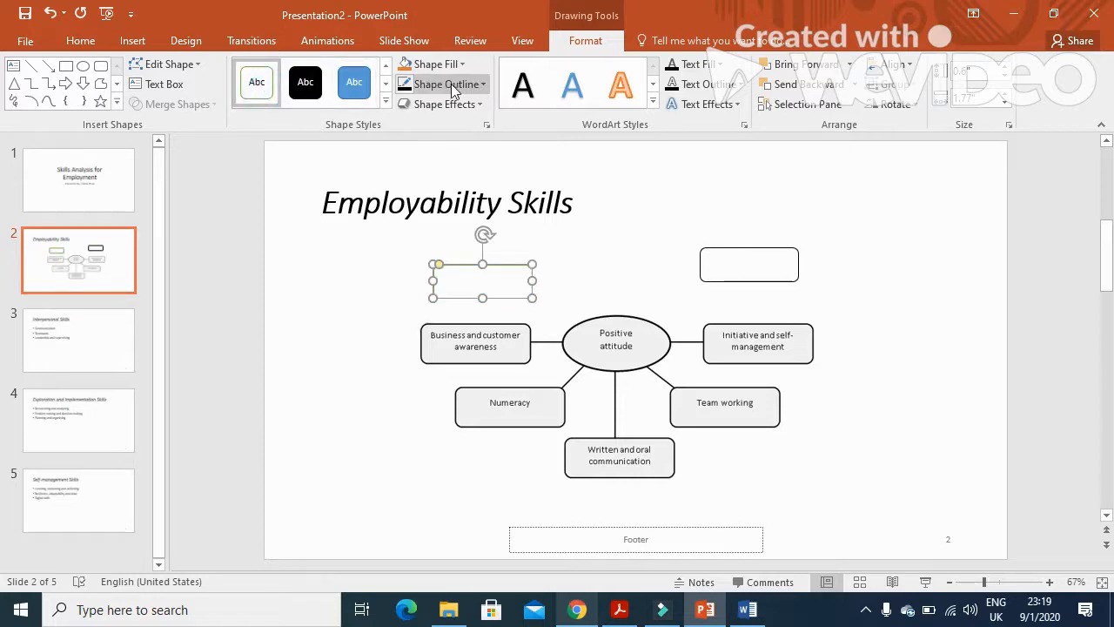
# Step: Set an outline colour for the empty upper-left box
pyautogui.click(442, 83)
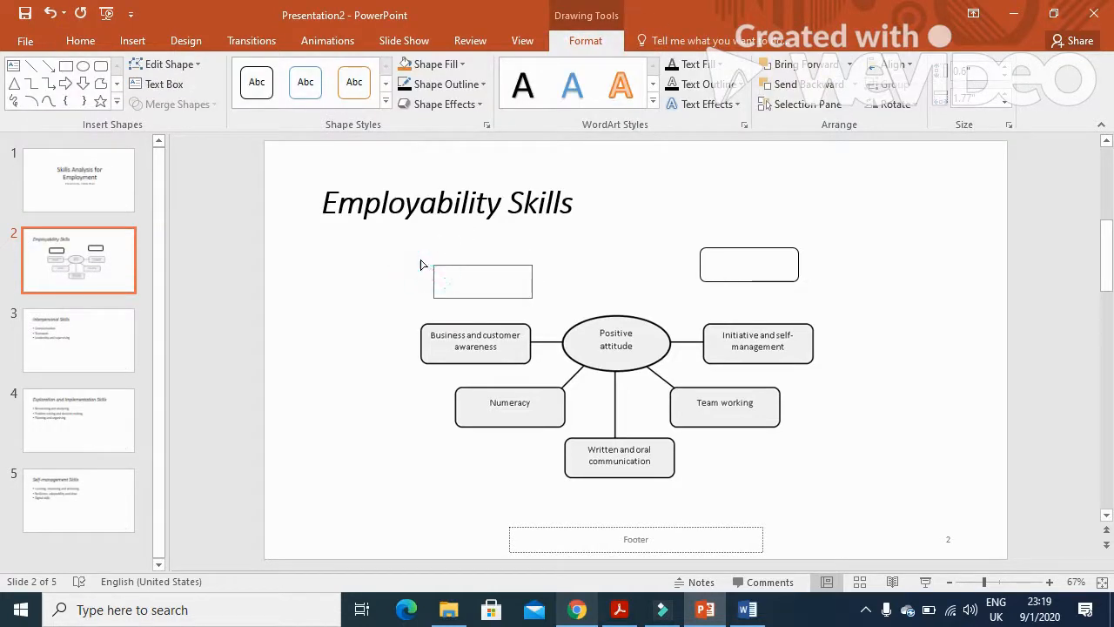
pyautogui.click(482, 281)
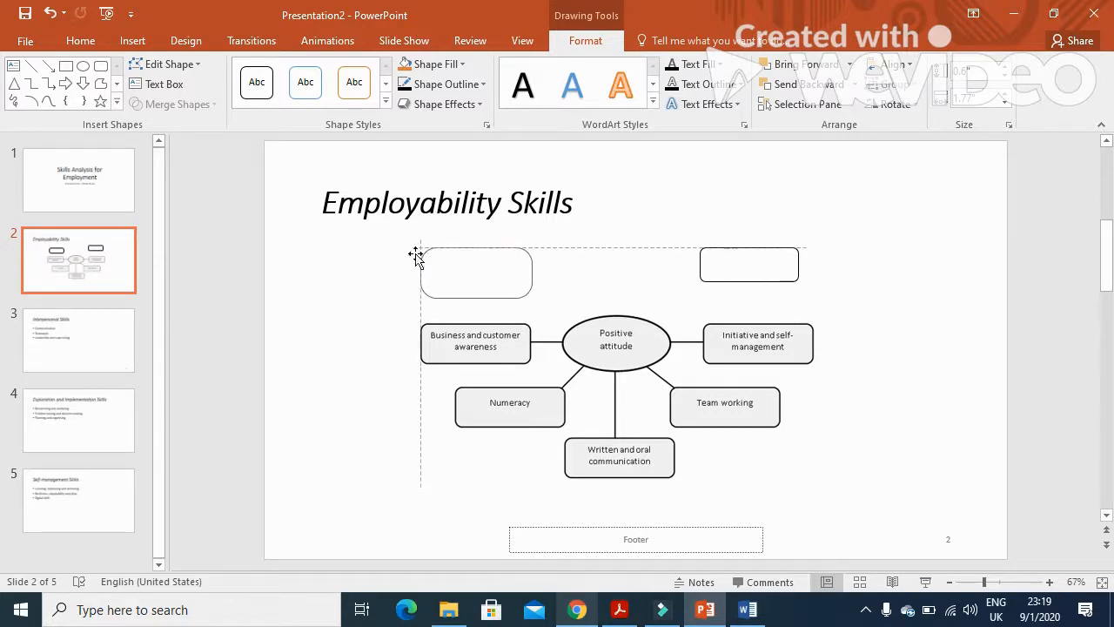
# Step: Label the upper-left box 'Digital Skills'
pyautogui.rightClick(475, 272)
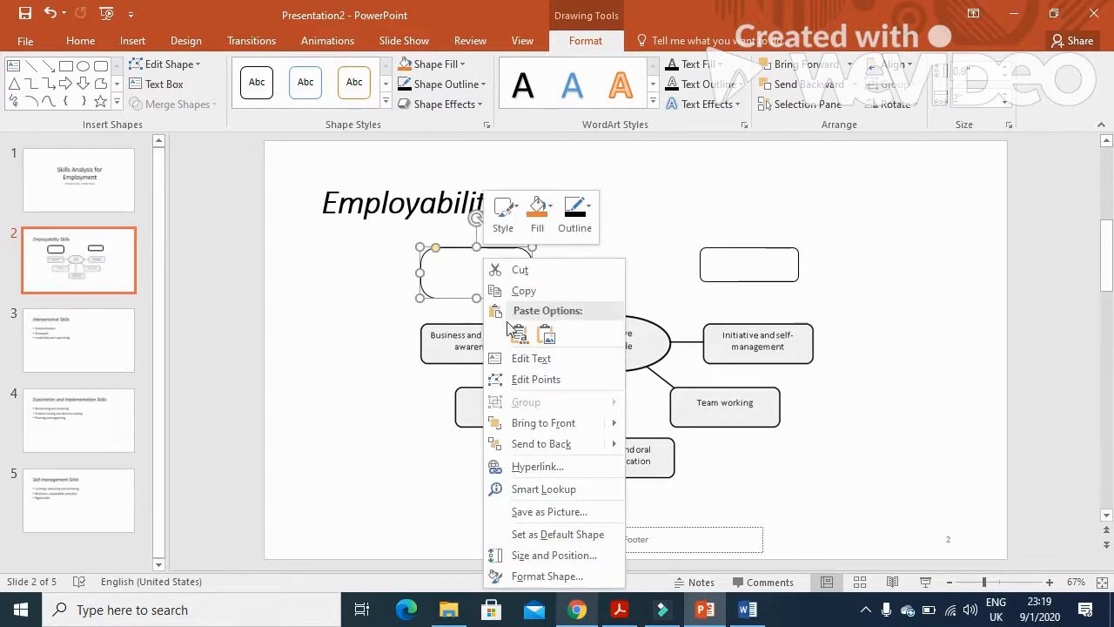
pyautogui.click(539, 365)
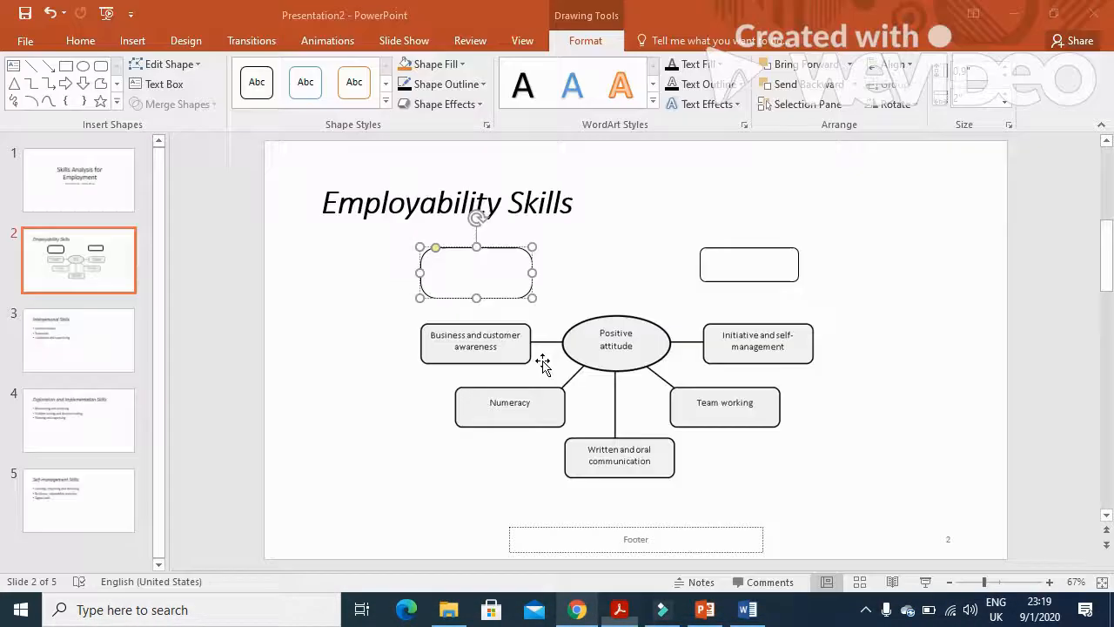
pyautogui.write('D')
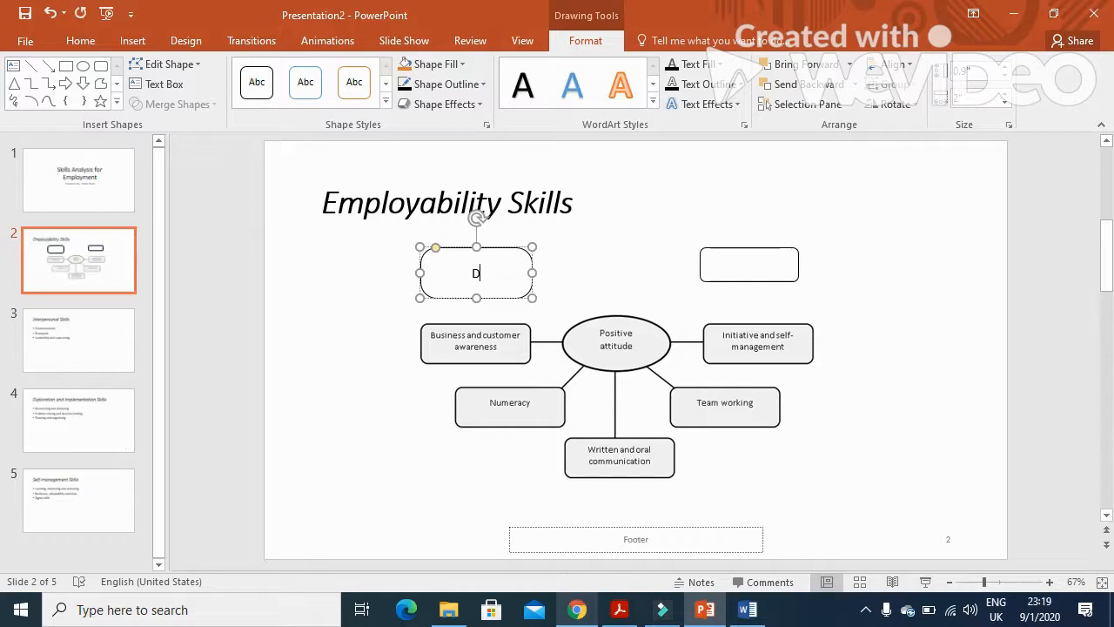
pyautogui.write('igital S')
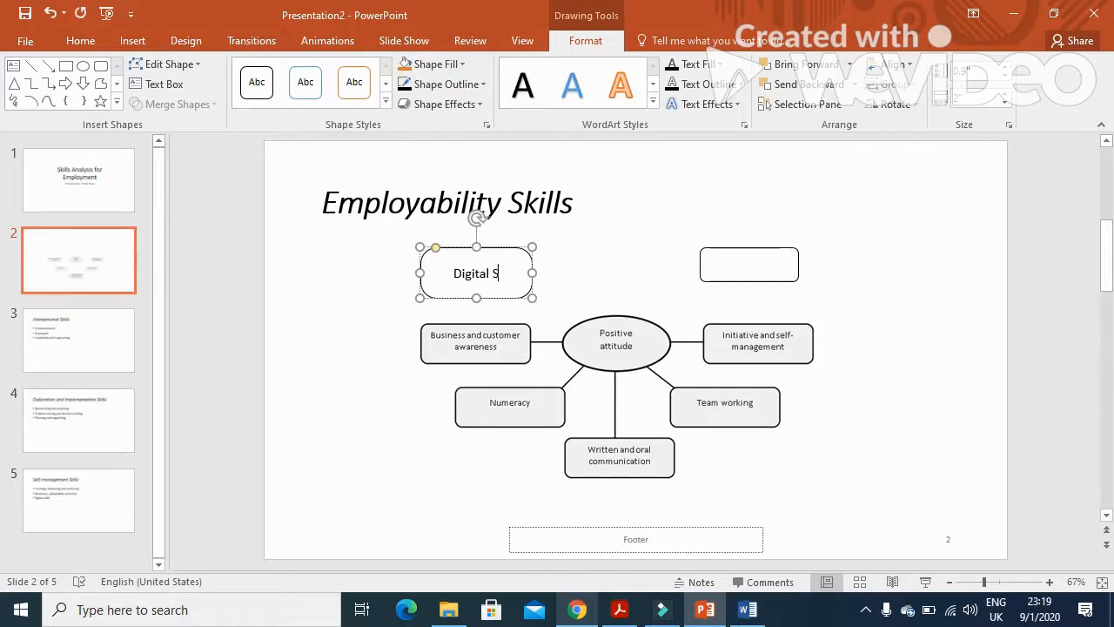
pyautogui.write('kills')
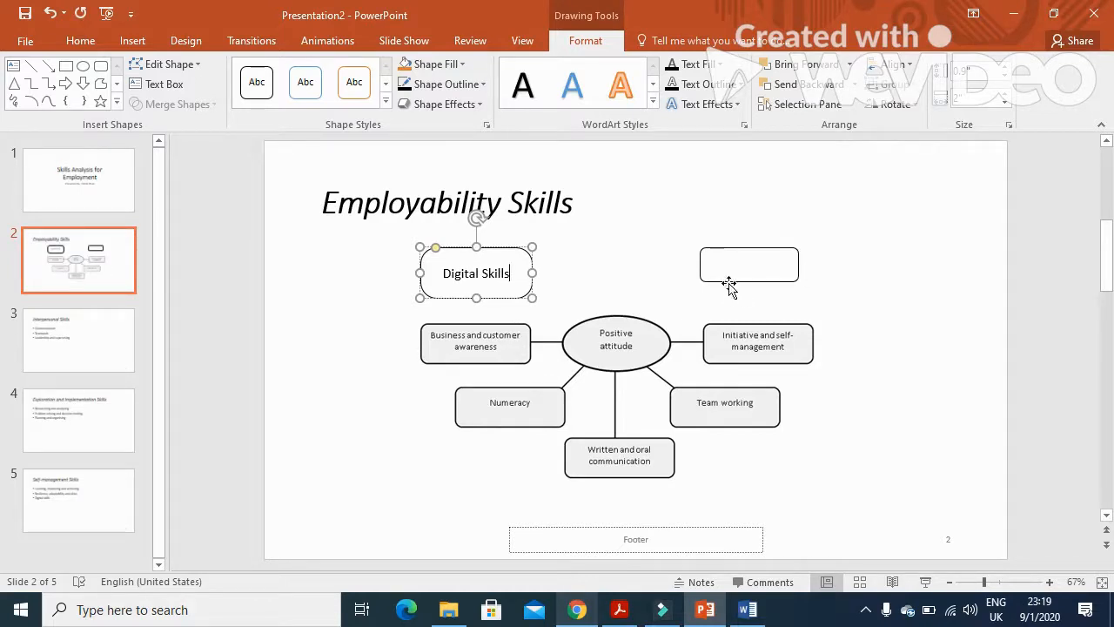
# Step: Label the upper-right box 'Problem Solving' and enlarge both boxes to fit
pyautogui.rightClick(748, 264)
pyautogui.write('Problem S')
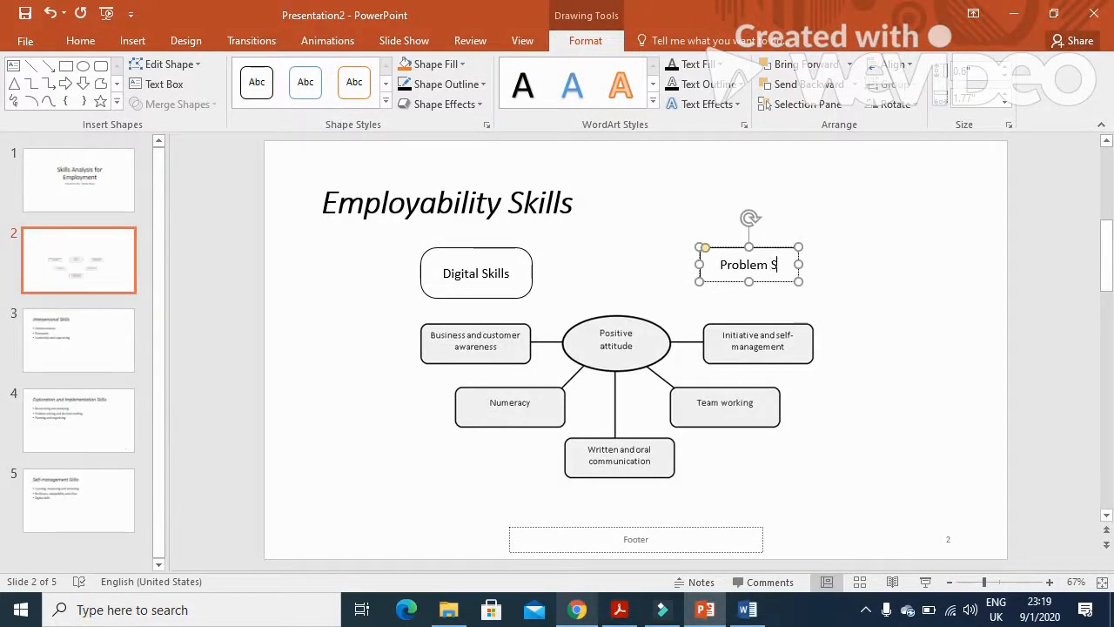
pyautogui.write('olving')
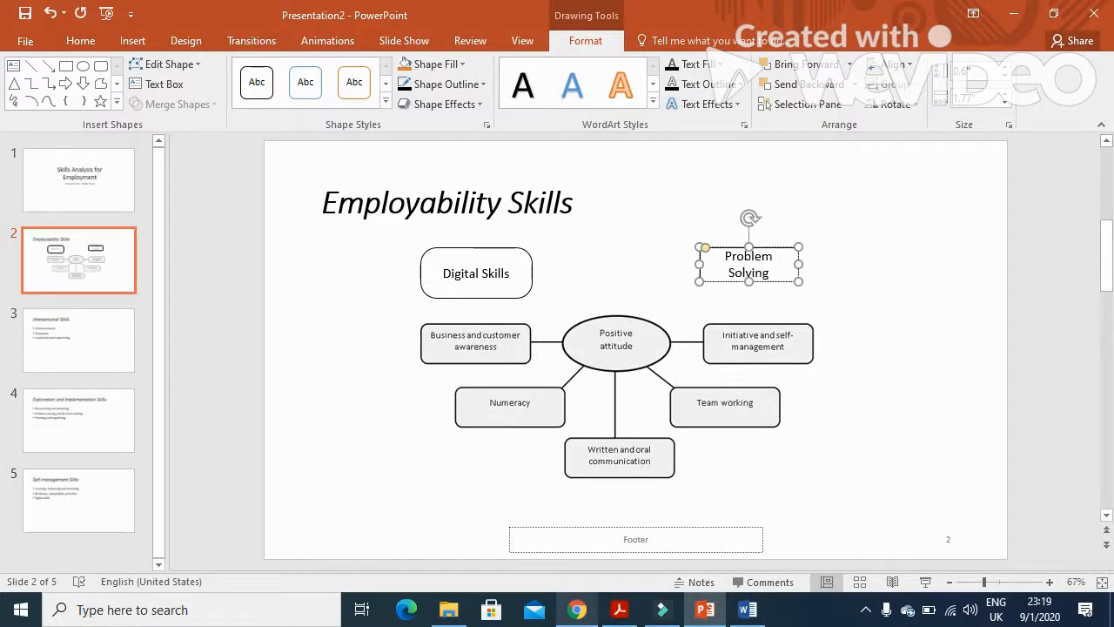
pyautogui.click(80, 40)
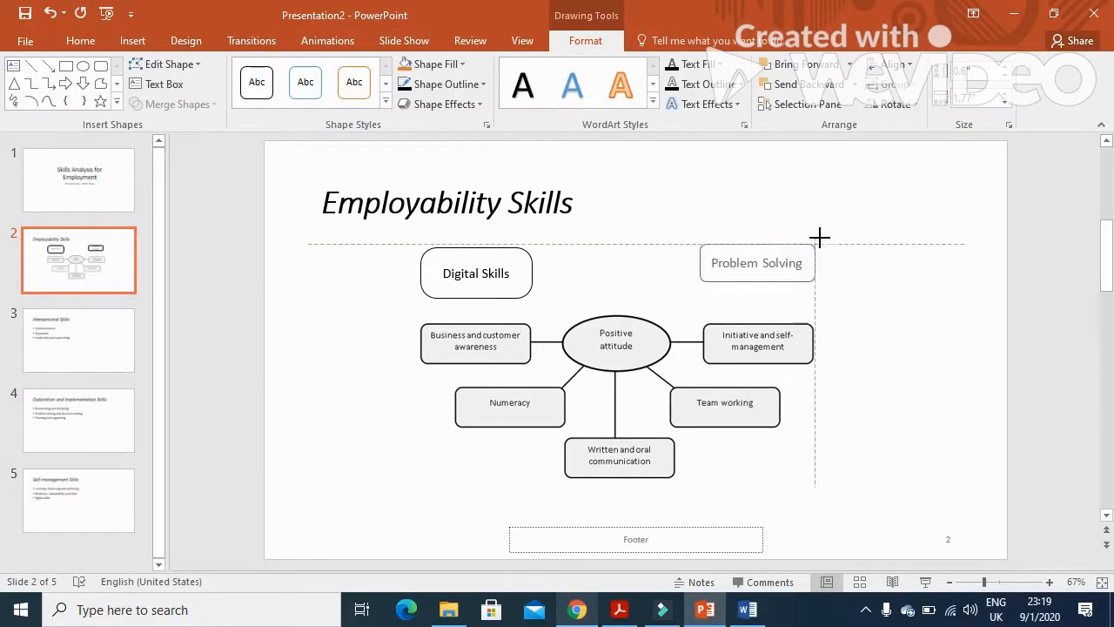
pyautogui.click(762, 258)
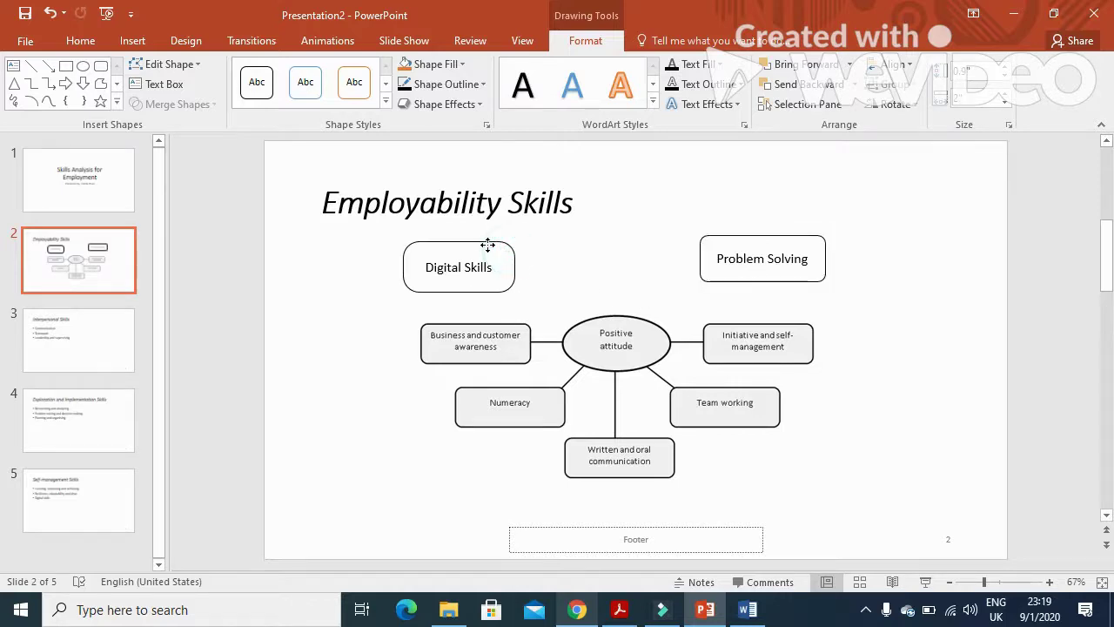
pyautogui.click(459, 267)
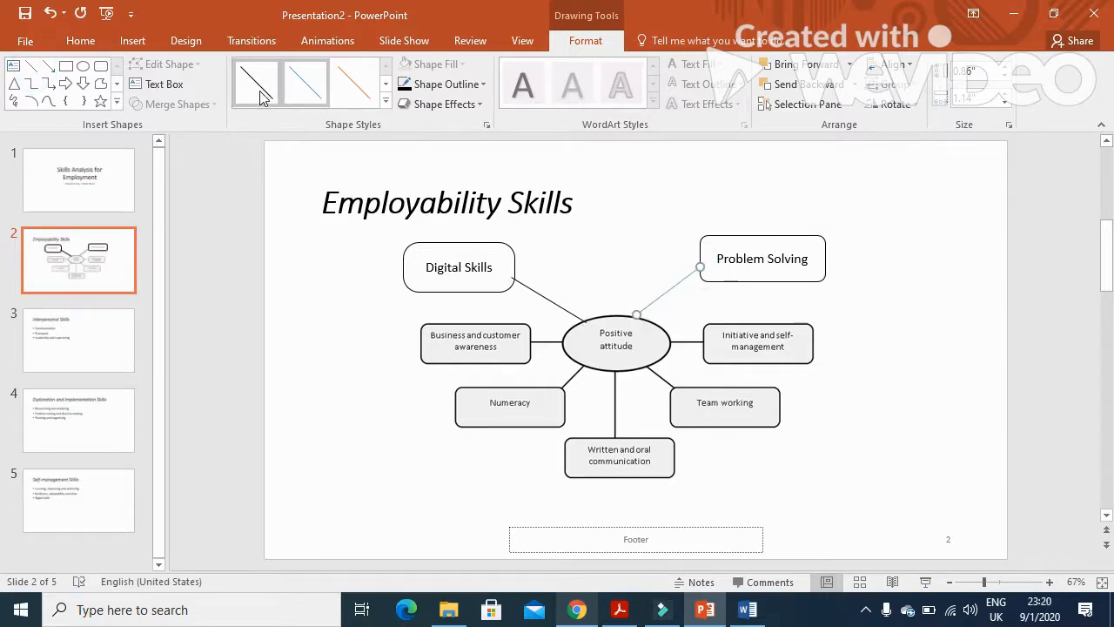
# Step: Connect Problem Solving to Positive attitude with a black line, then read the handout printing instruction
pyautogui.click(776, 482)
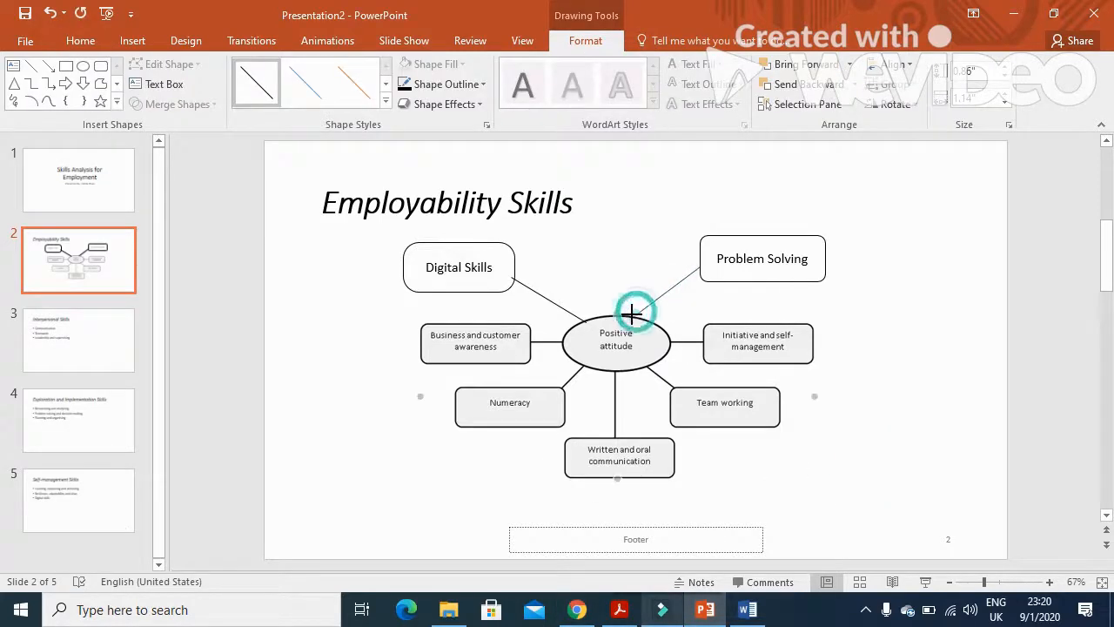
pyautogui.click(619, 609)
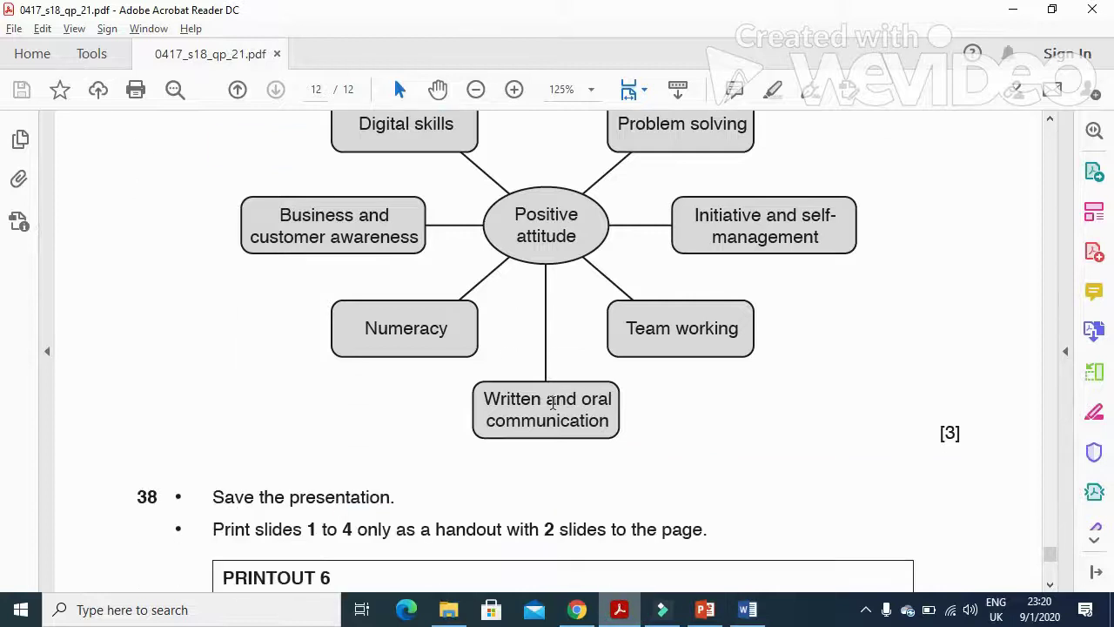
pyautogui.scroll(-3)
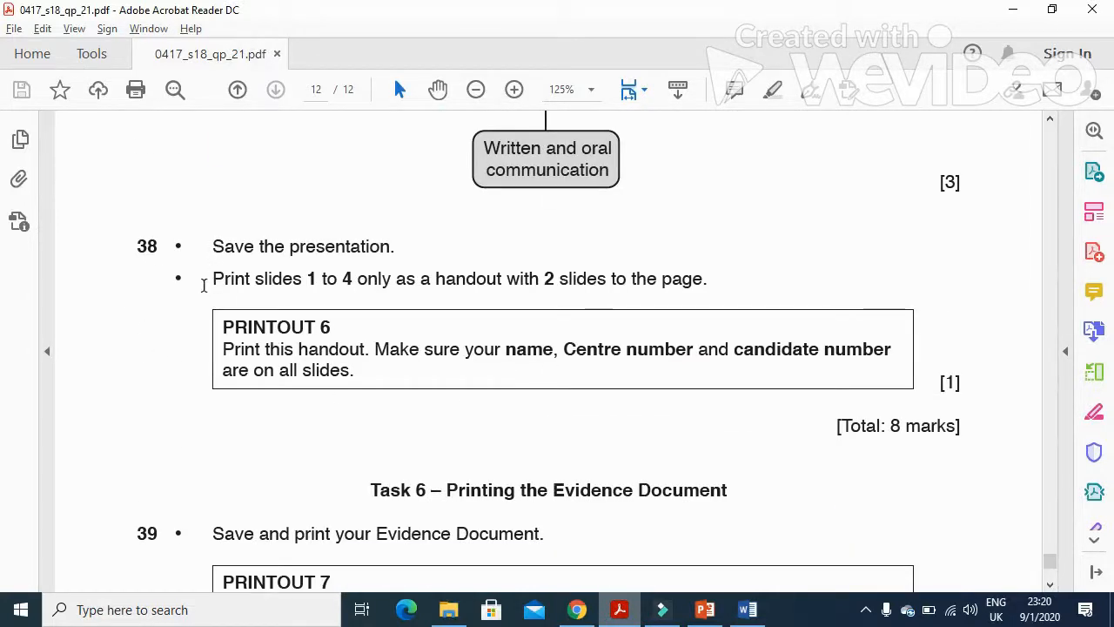
pyautogui.moveTo(213, 278); pyautogui.dragTo(303, 279)
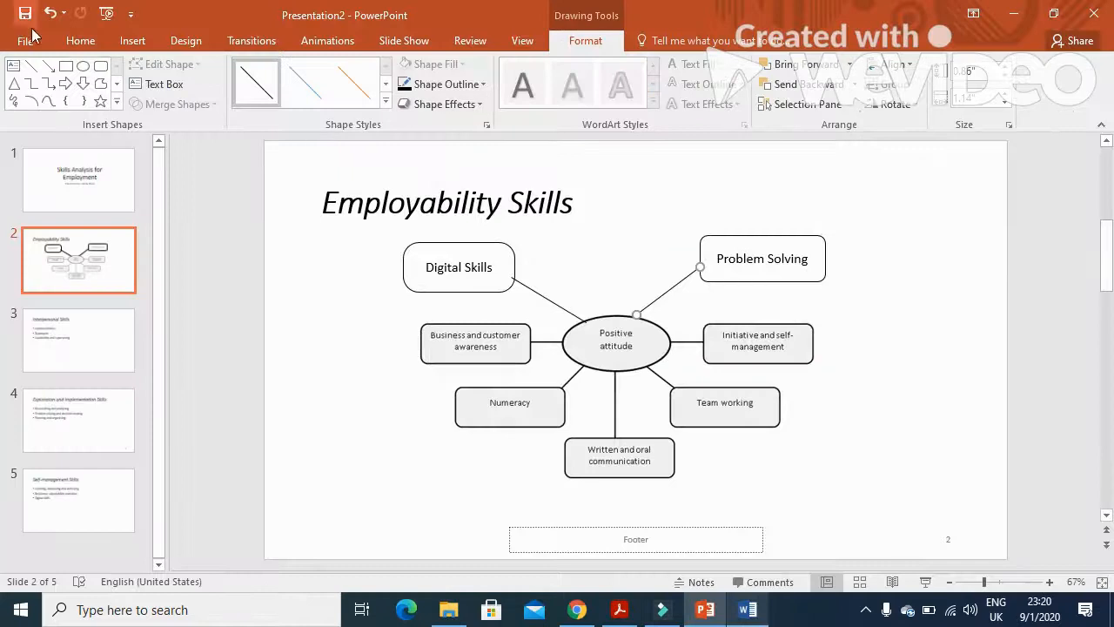
# Step: Print slides 1-4 as a handout with 2 slides per page
pyautogui.click(26, 40)
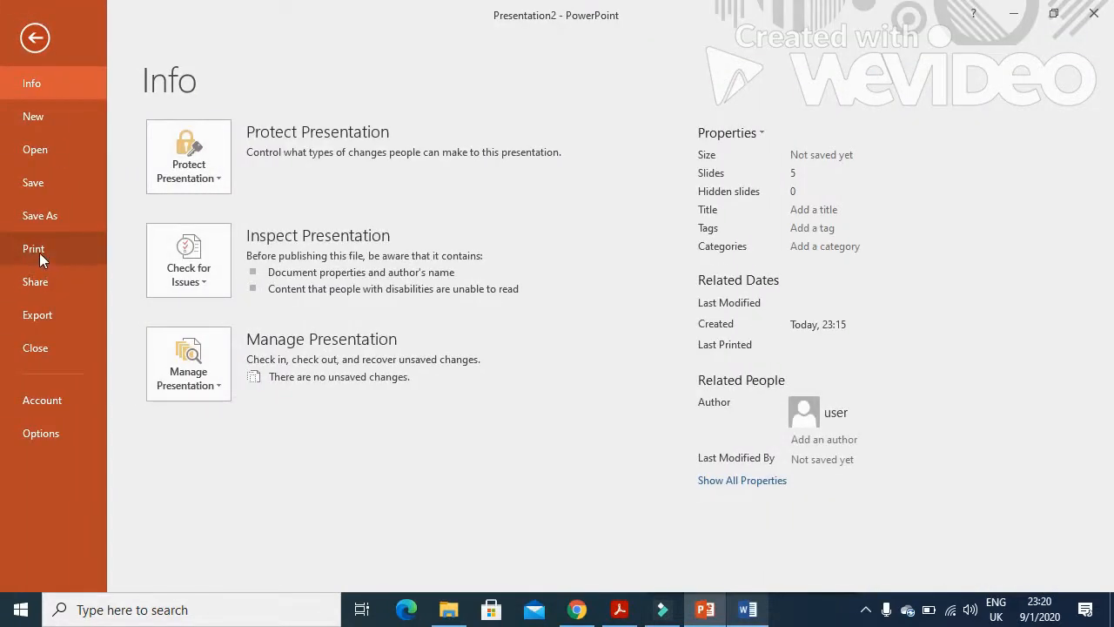
pyautogui.click(34, 248)
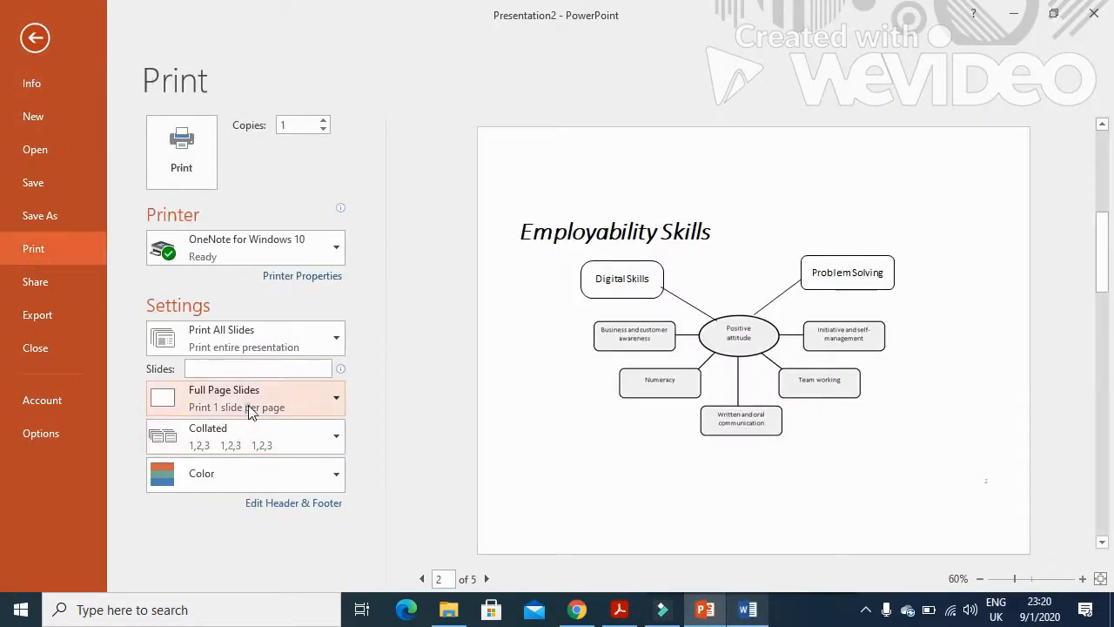
pyautogui.click(246, 398)
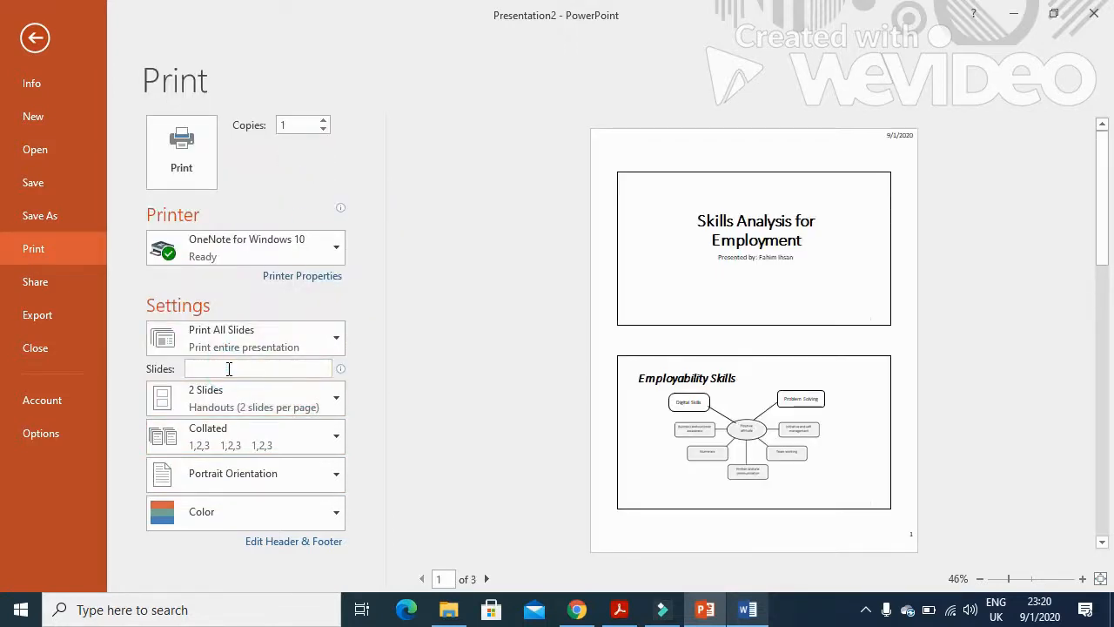
pyautogui.write('1-4')
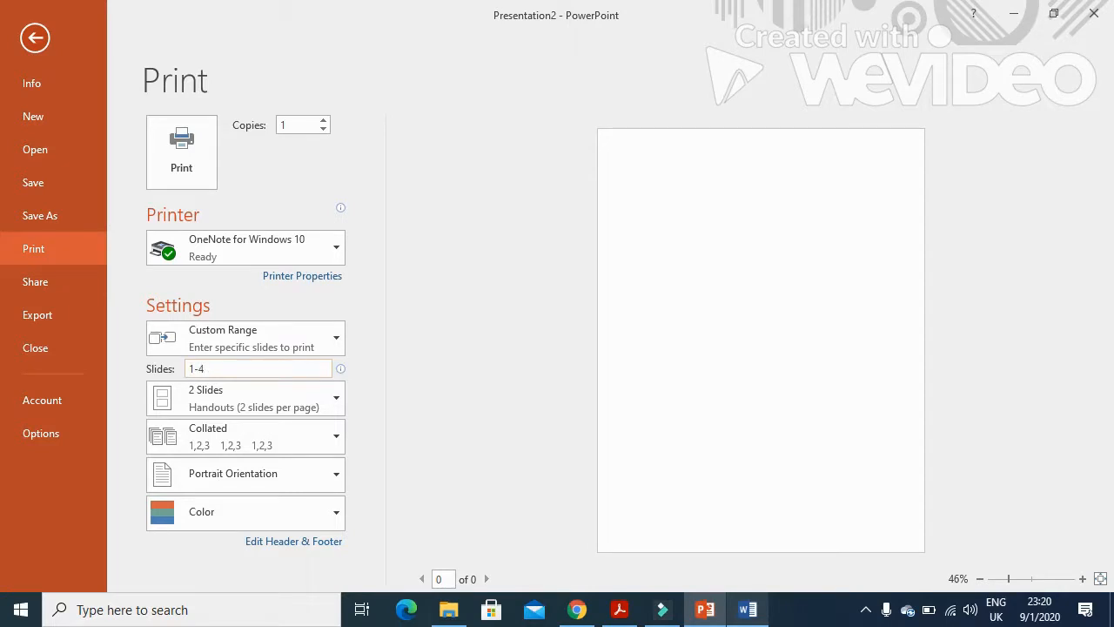
pyautogui.click(35, 37)
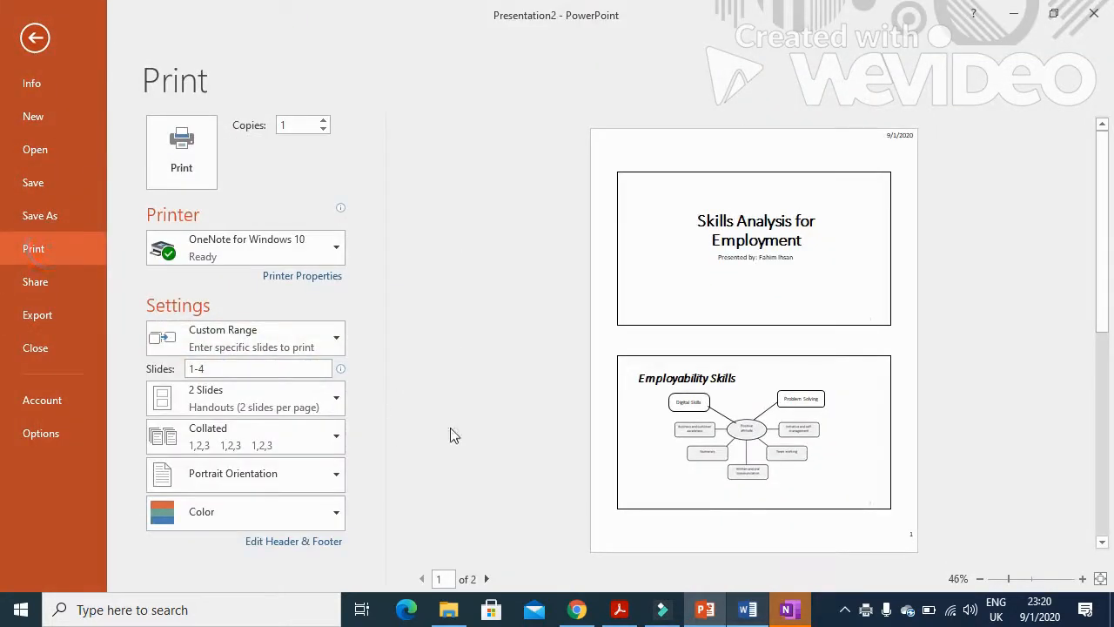
pyautogui.moveTo(492, 566)
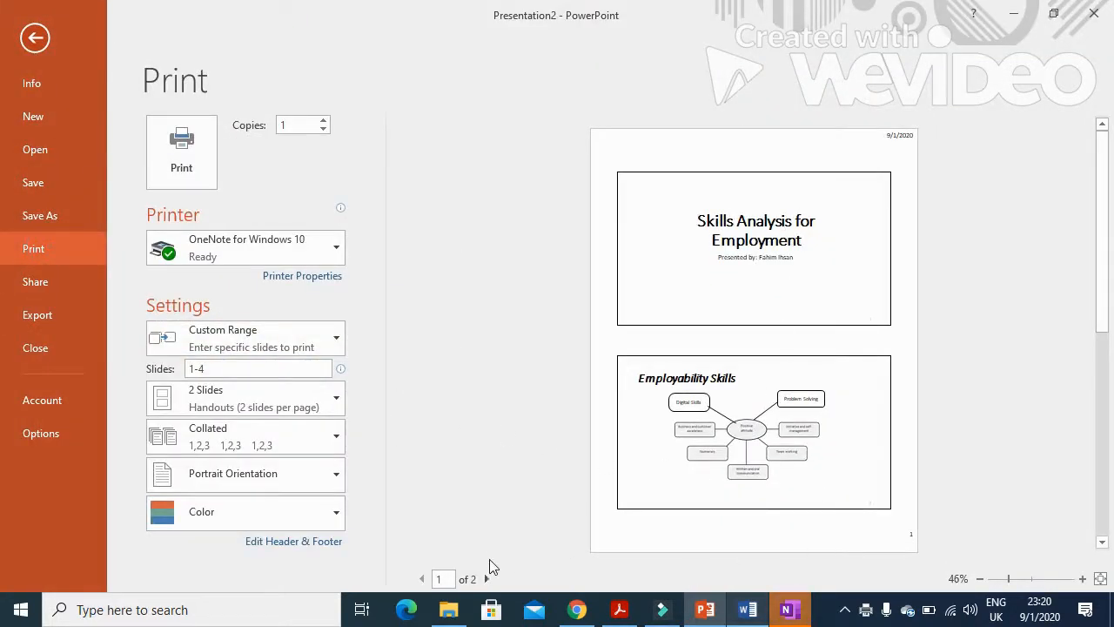
# Step: Preview the second handout page and return to the exam paper
pyautogui.click(486, 578)
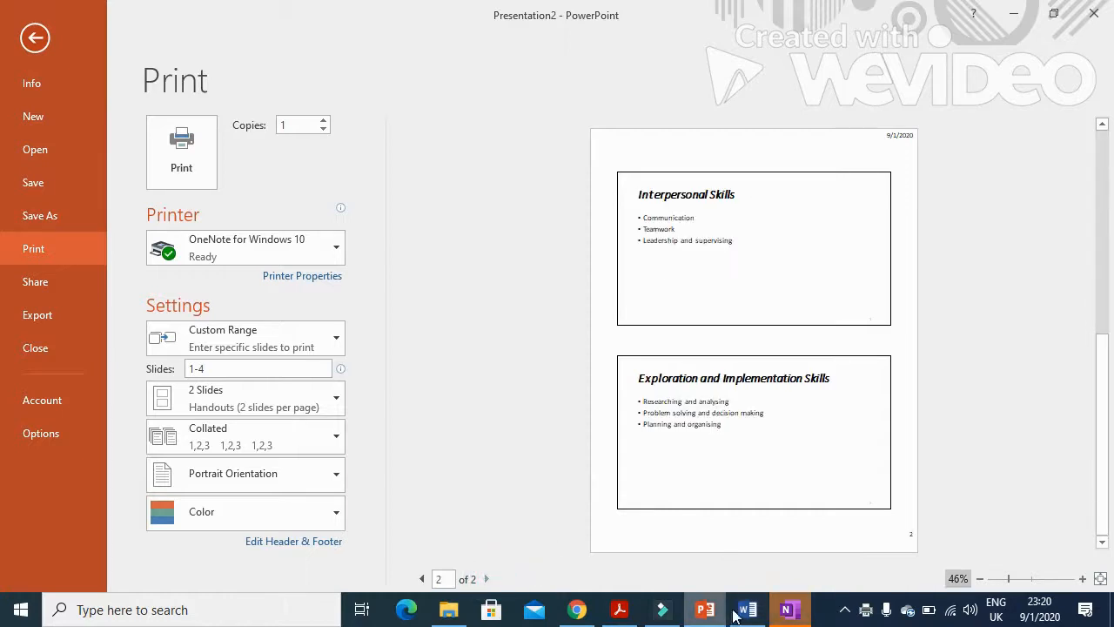
pyautogui.moveTo(614, 609)
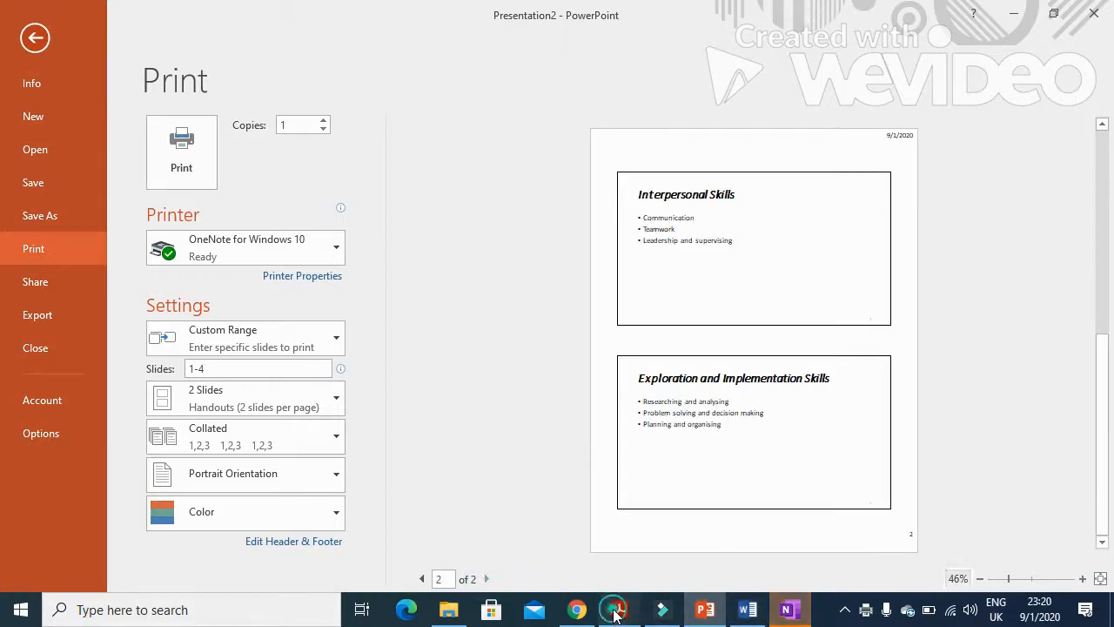
pyautogui.click(618, 609)
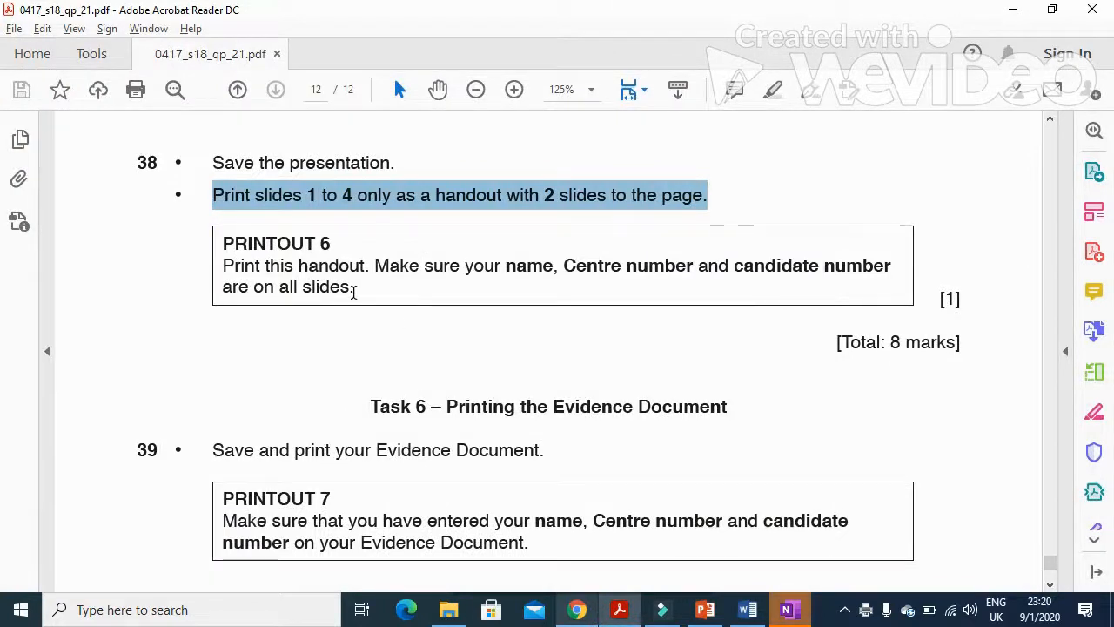
# Step: Scroll back to question 34 and highlight 'your name, Centre number and candidate number'
pyautogui.scroll(-3)
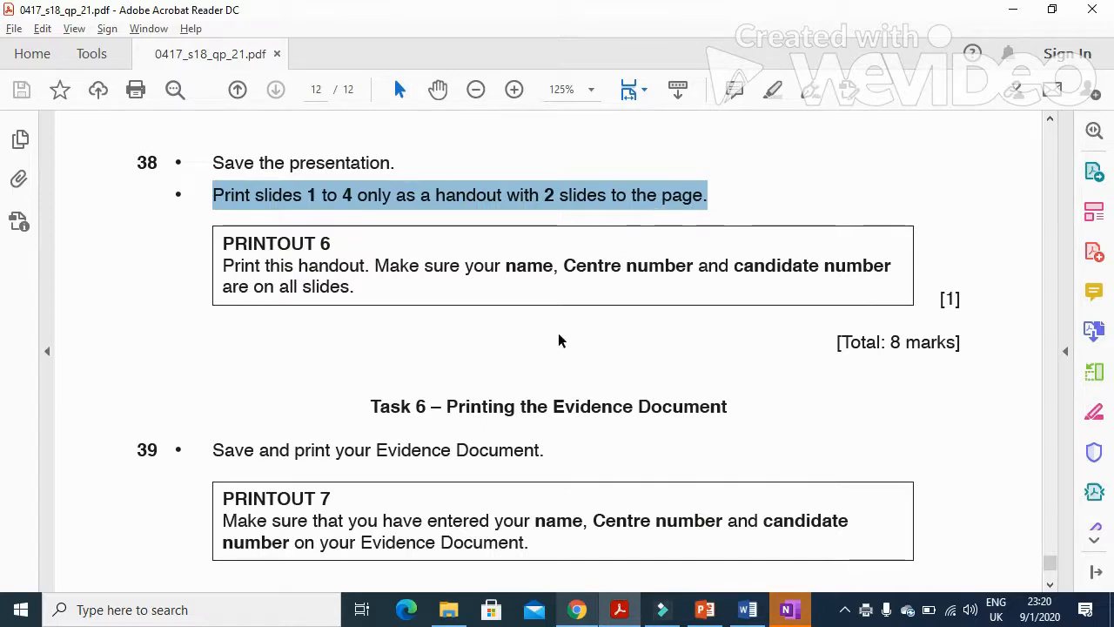
pyautogui.scroll(3)
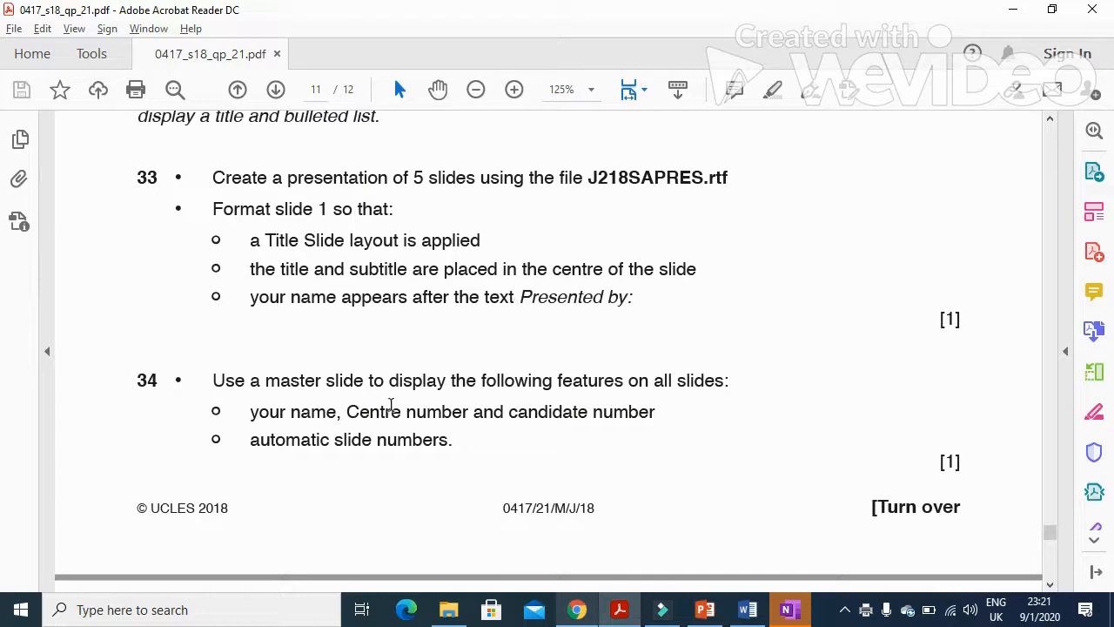
pyautogui.moveTo(250, 411); pyautogui.dragTo(401, 412)
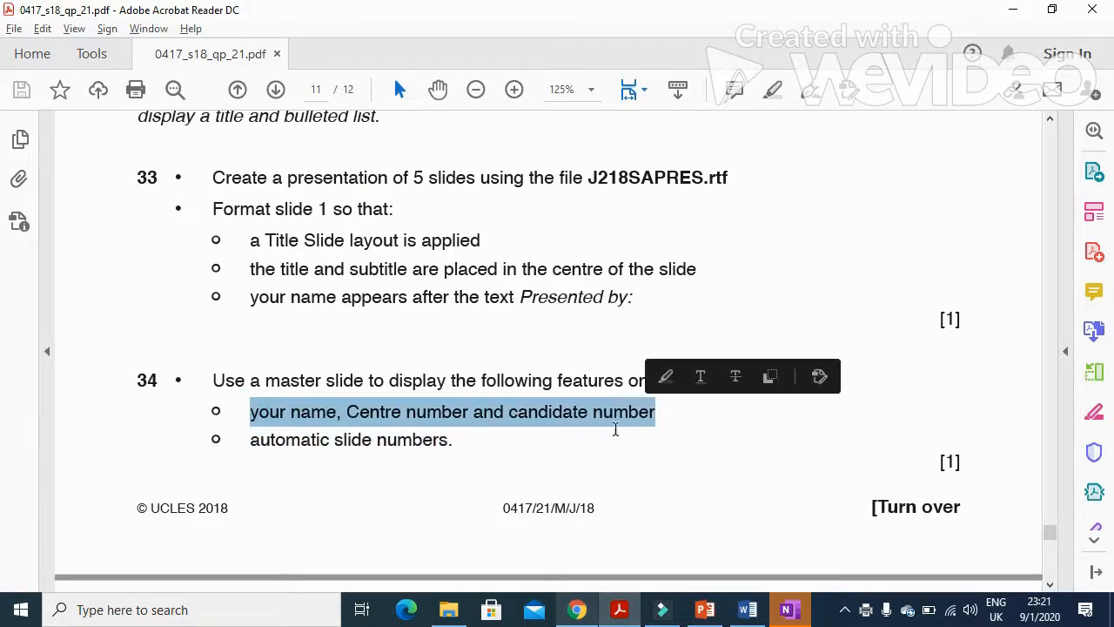
pyautogui.moveTo(717, 476)
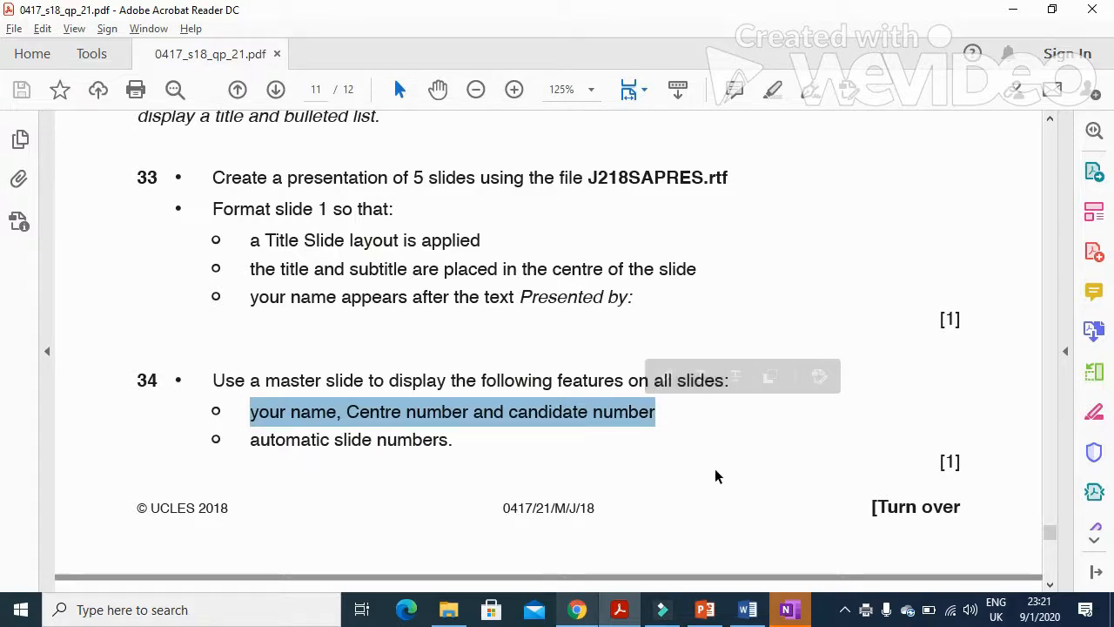